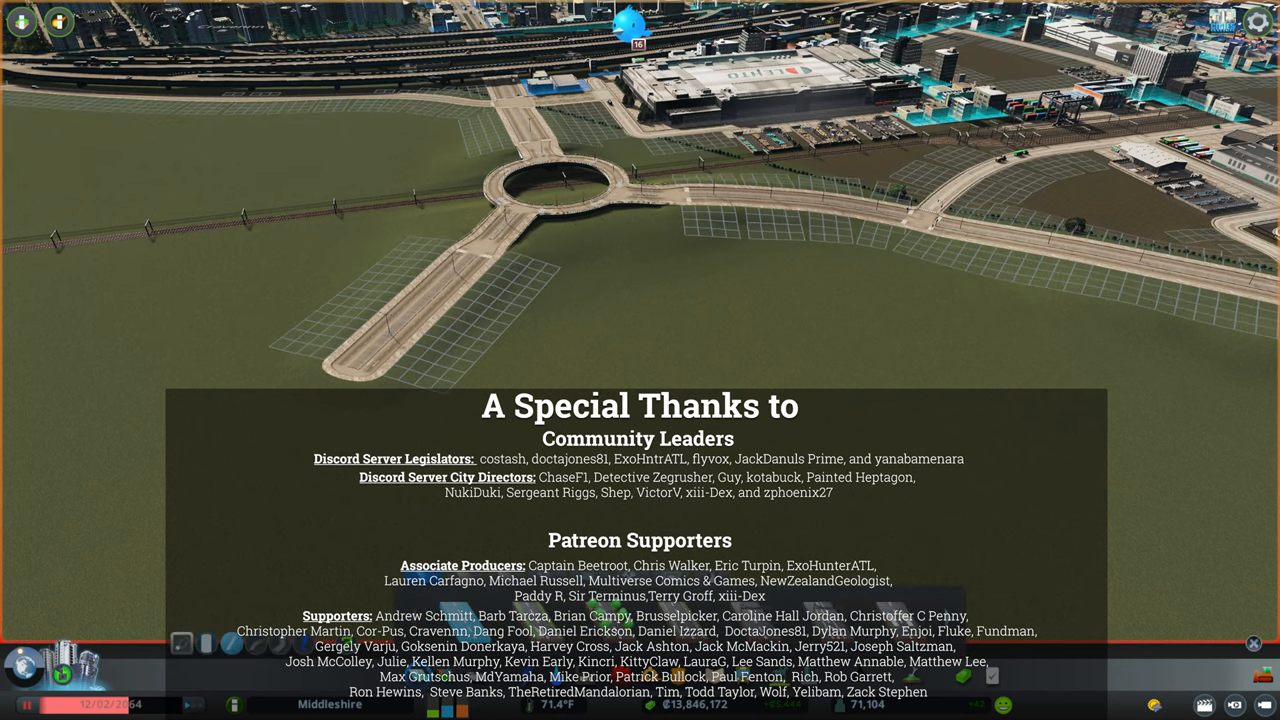
mouse_move(883, 688)
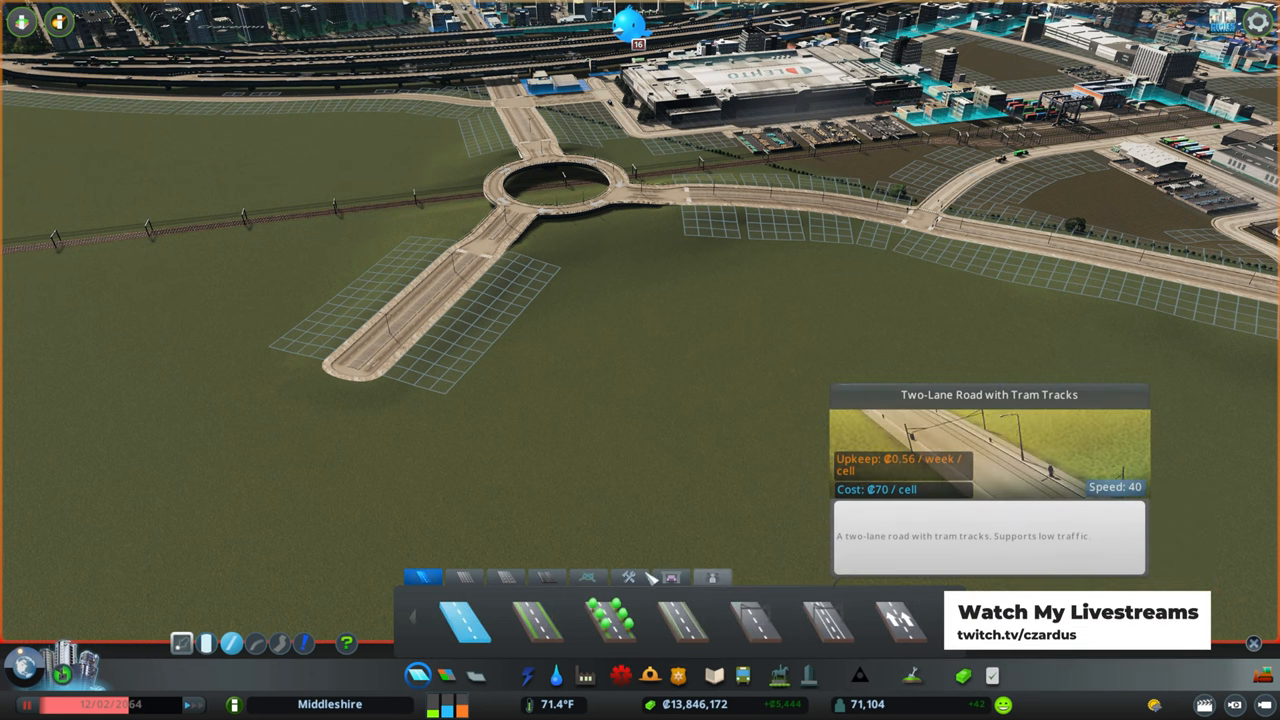
mouse_move(463, 578)
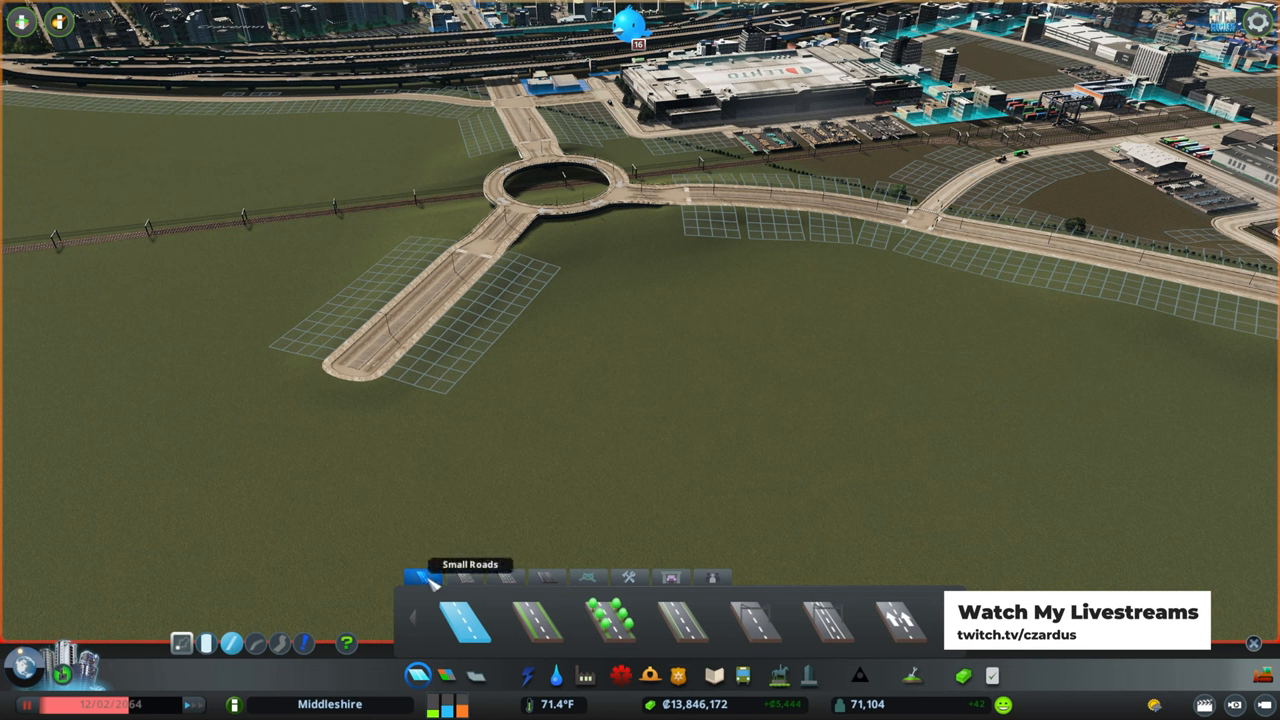
click(469, 580)
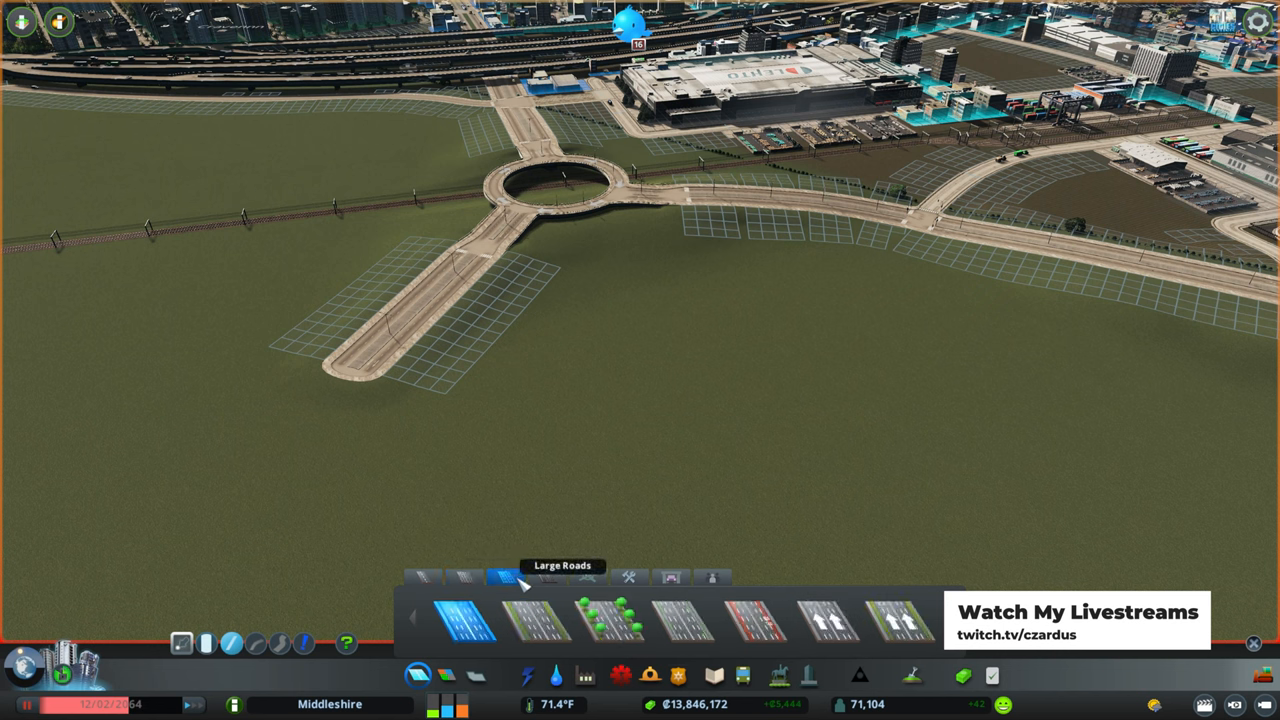
click(540, 578)
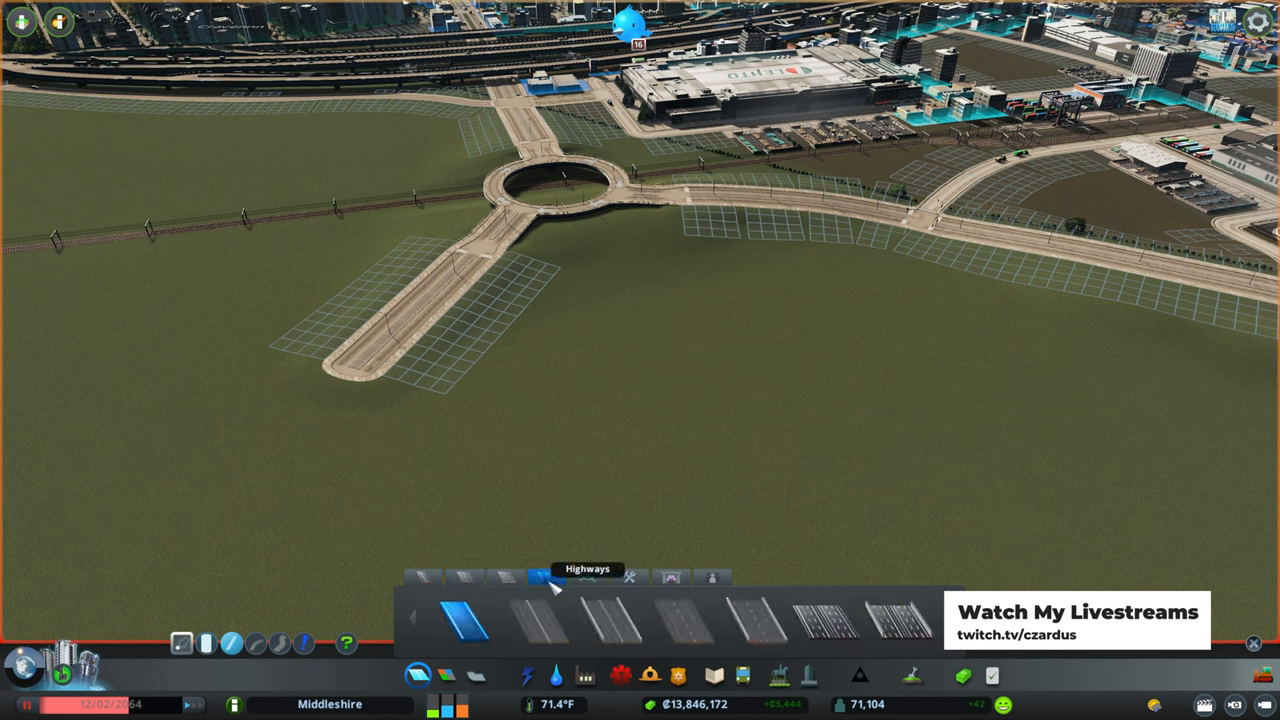
click(589, 578)
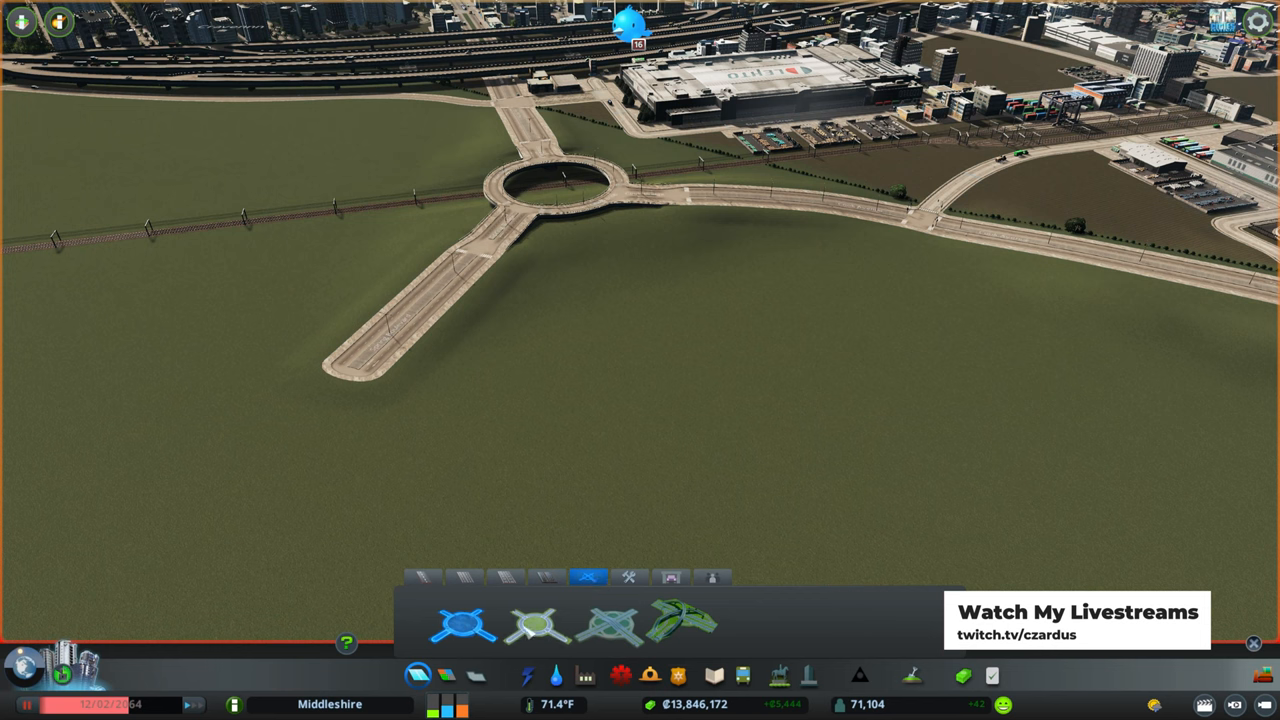
mouse_move(463, 623)
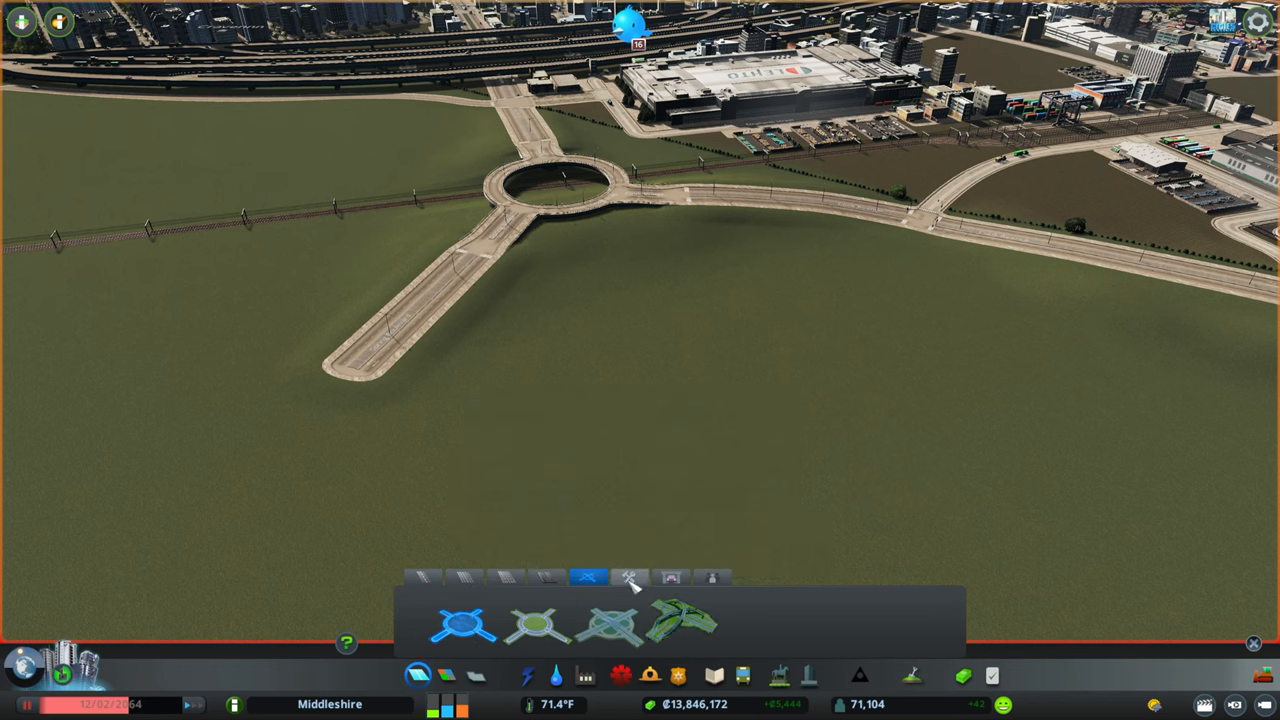
click(628, 578)
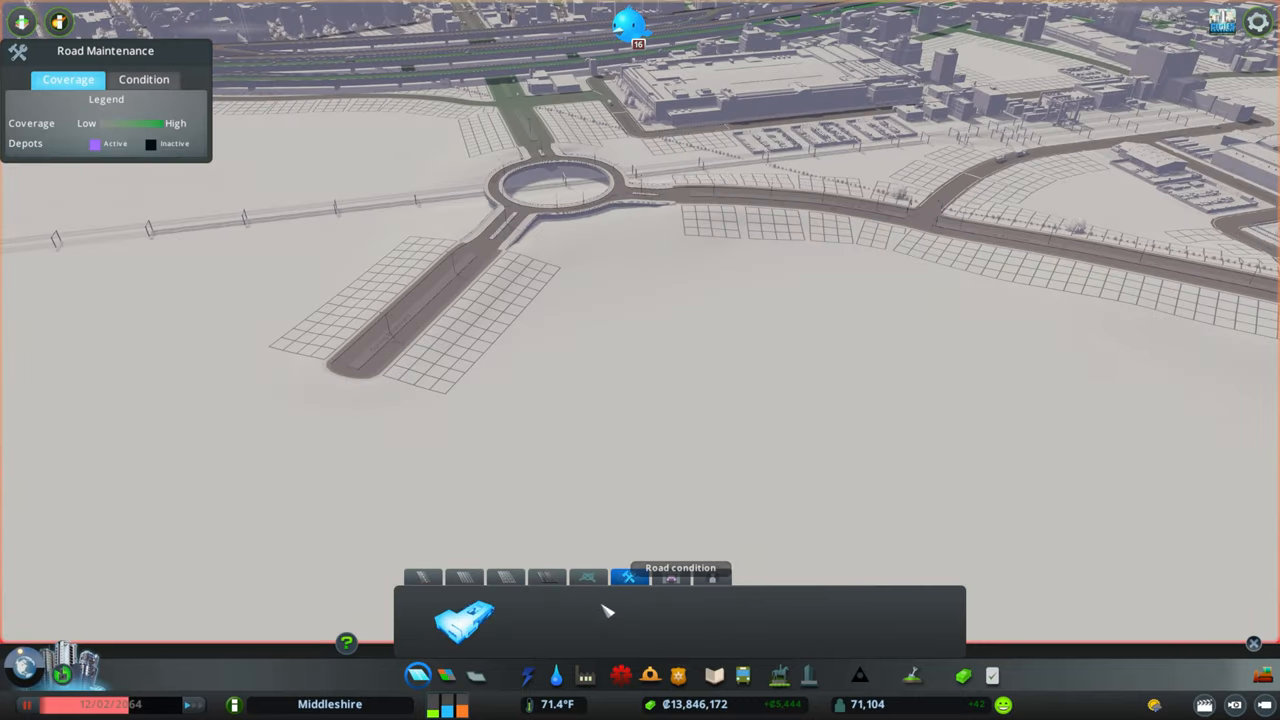
mouse_move(672, 578)
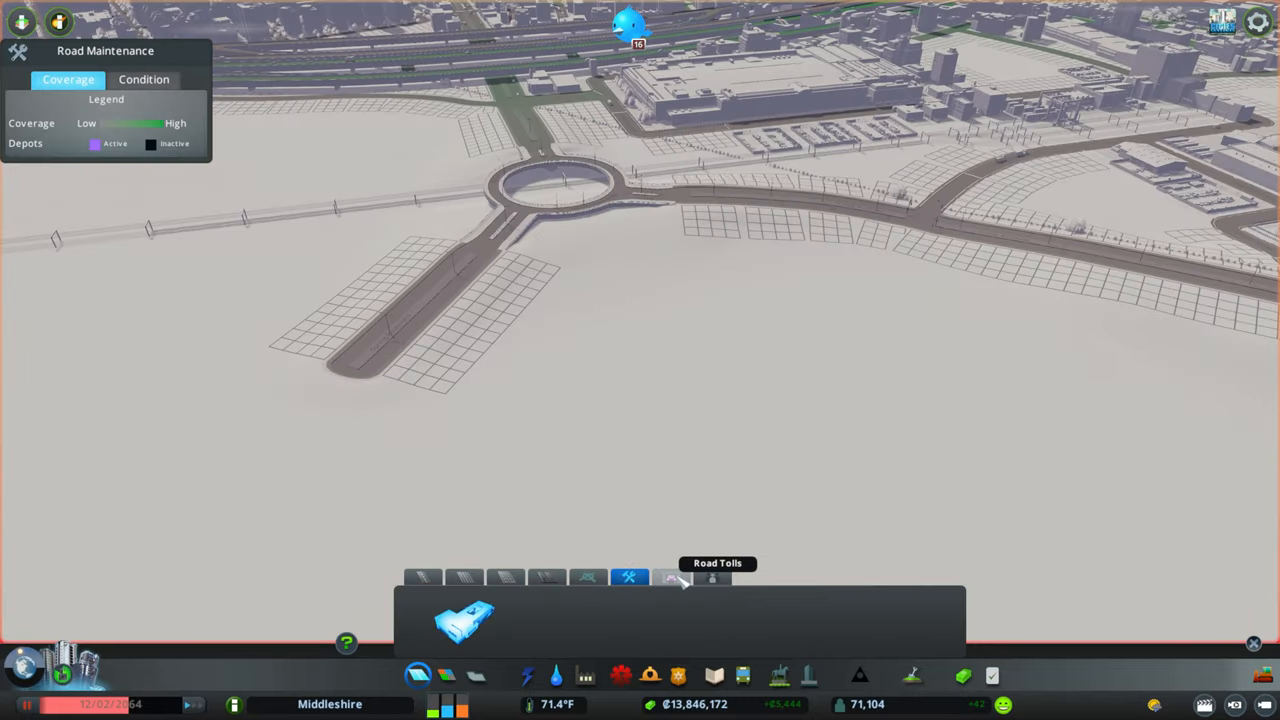
click(712, 578)
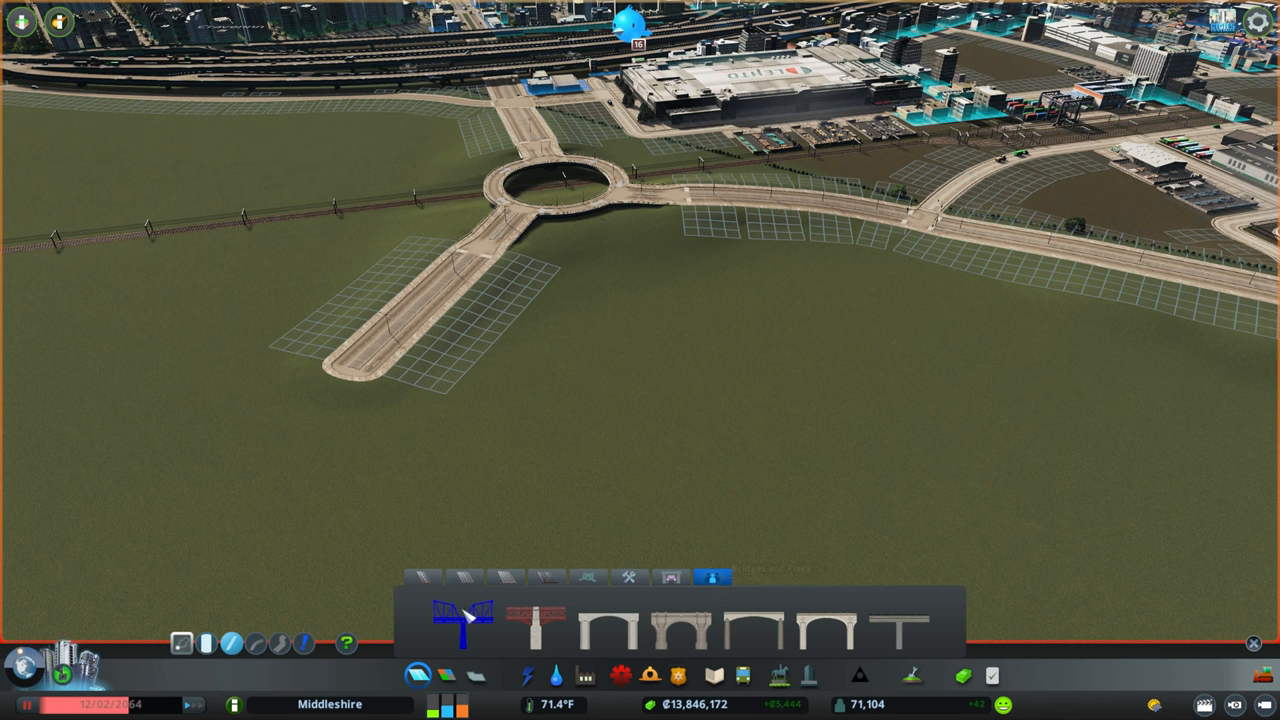
click(427, 576)
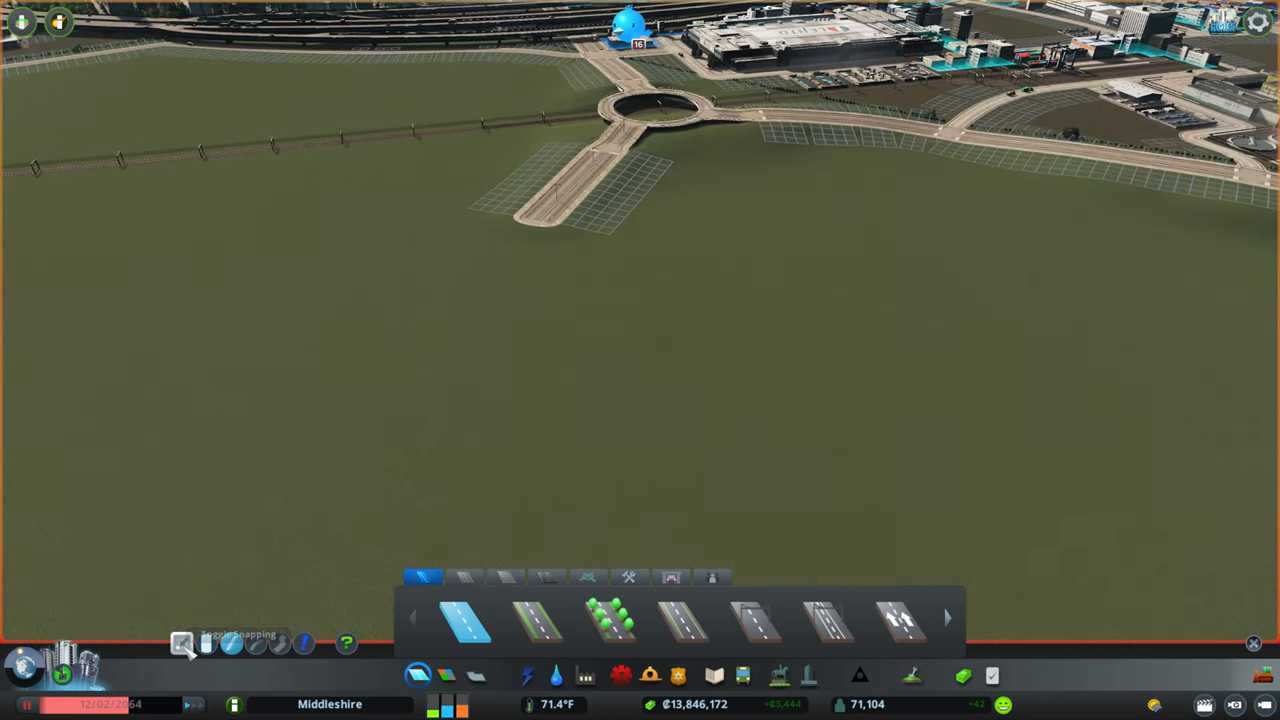
Open the snapping options and switch off every snap type except Road Length
click(184, 643)
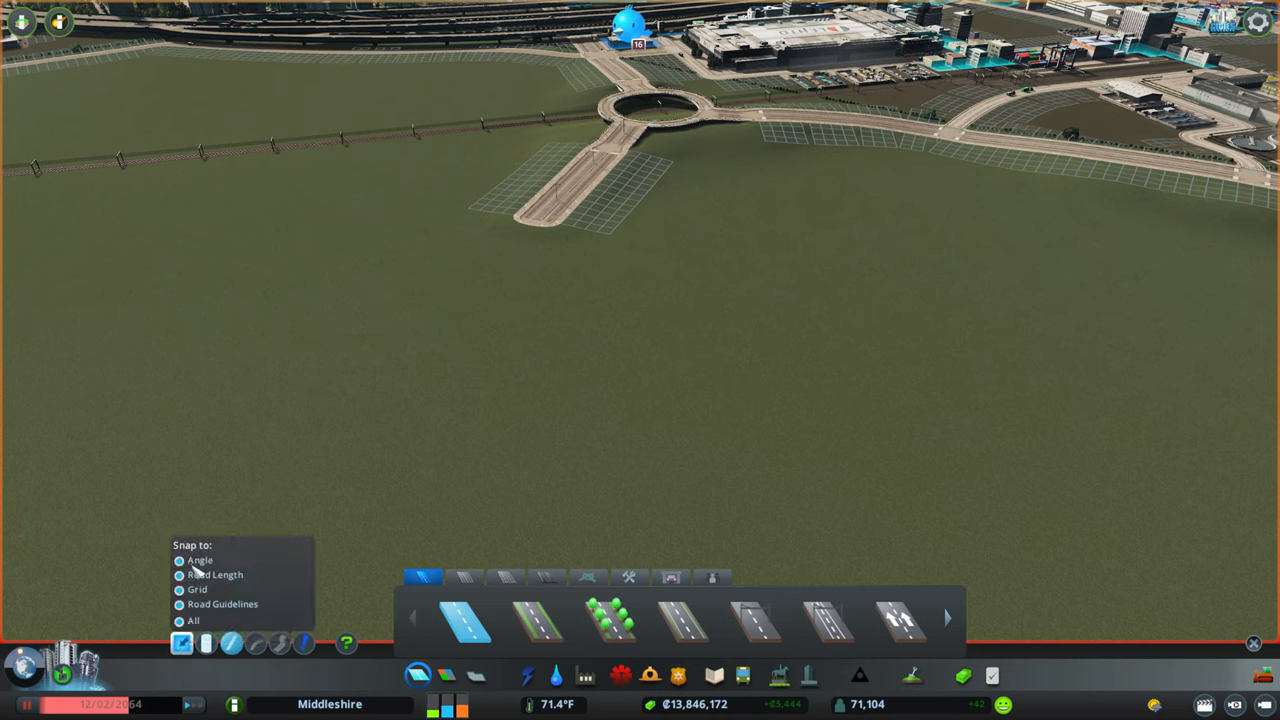
mouse_move(197, 623)
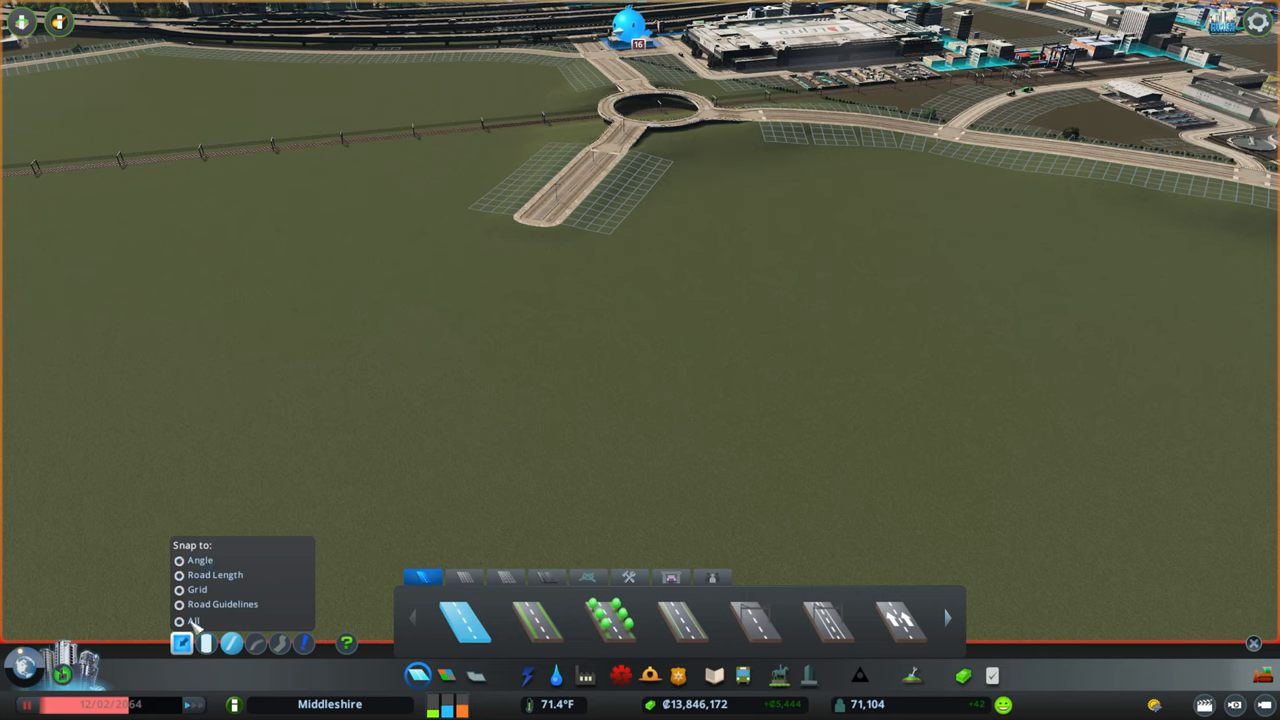
click(179, 560)
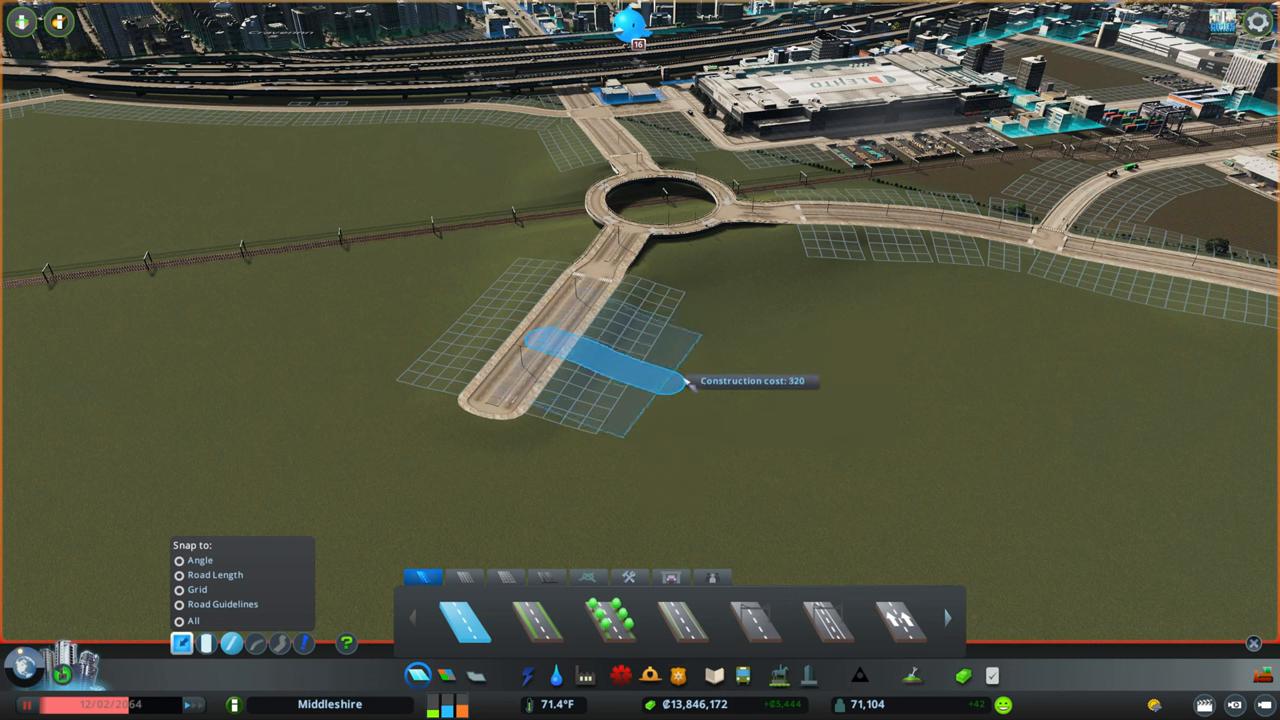
mouse_move(225, 540)
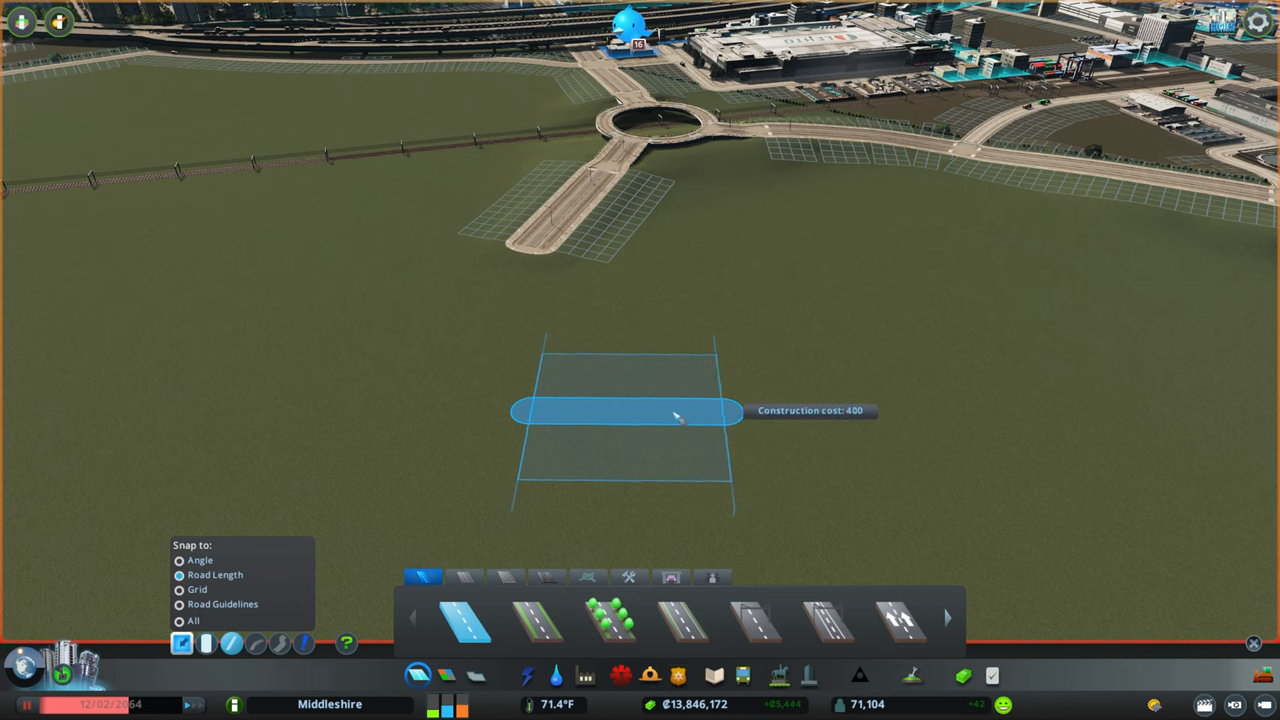
mouse_move(850, 390)
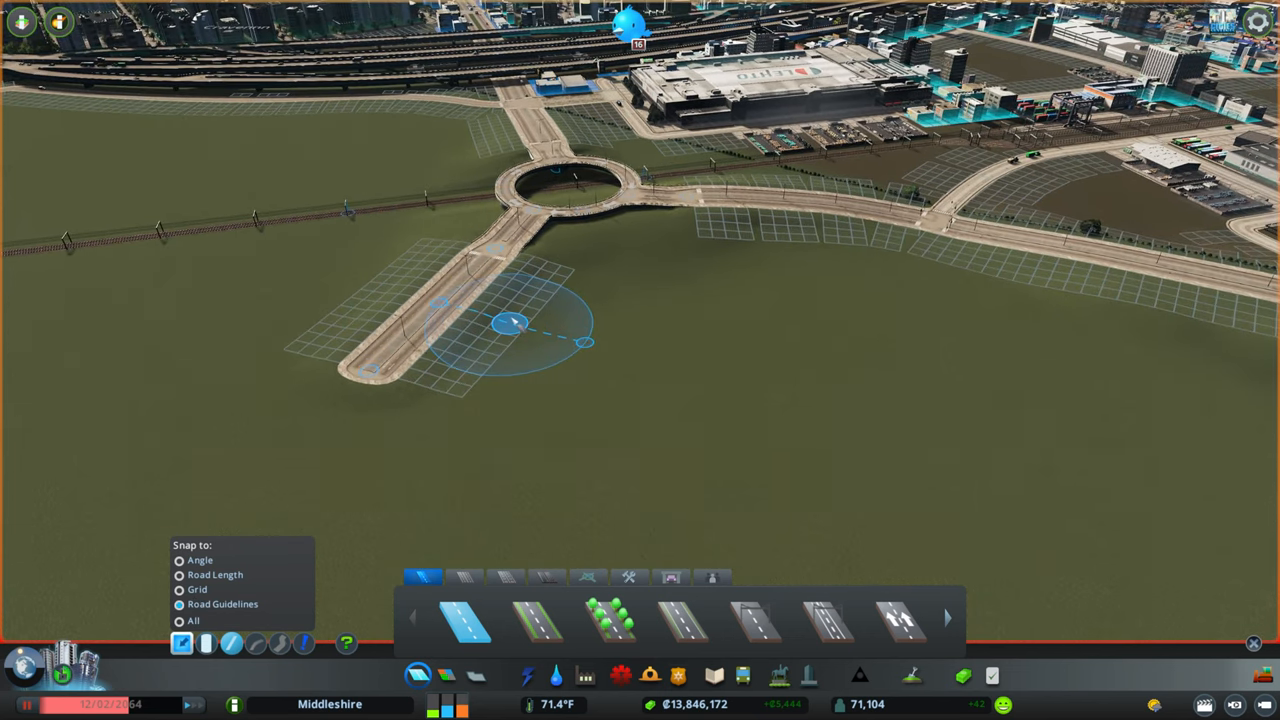
Lay out a straight road parallel to the existing spur using Road Guidelines snapping
drag(510, 322, 460, 400)
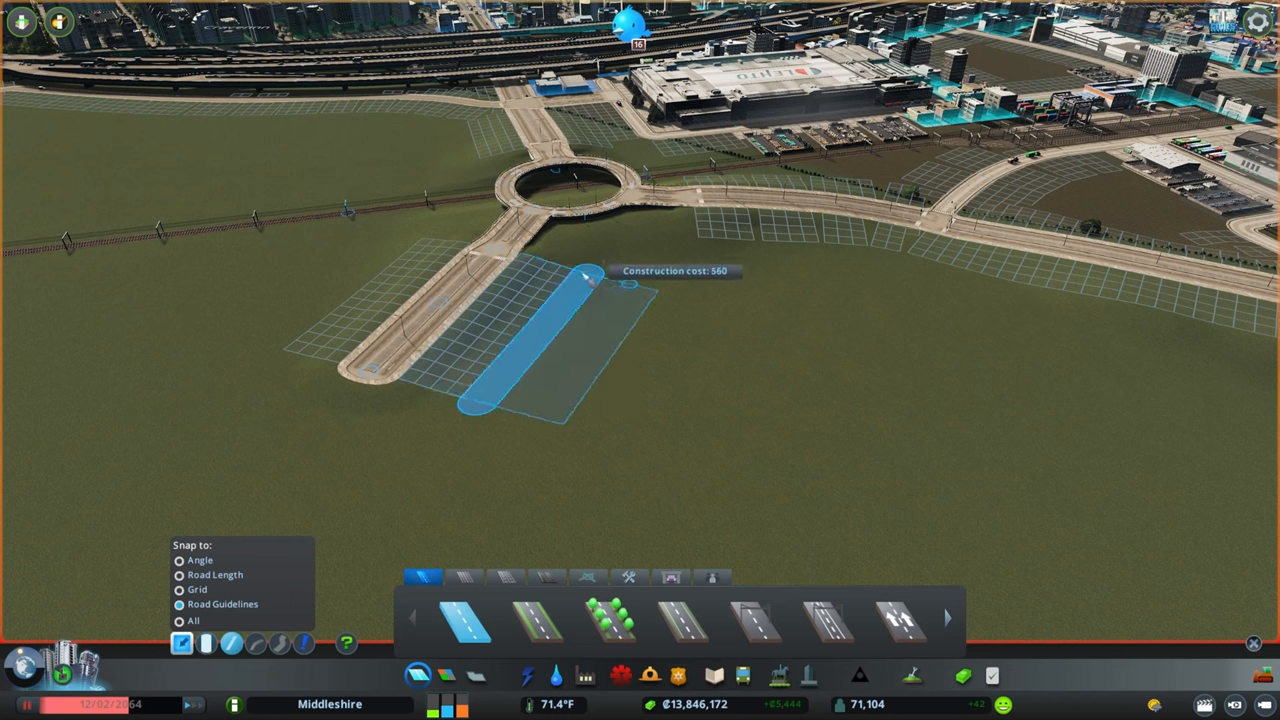
click(585, 280)
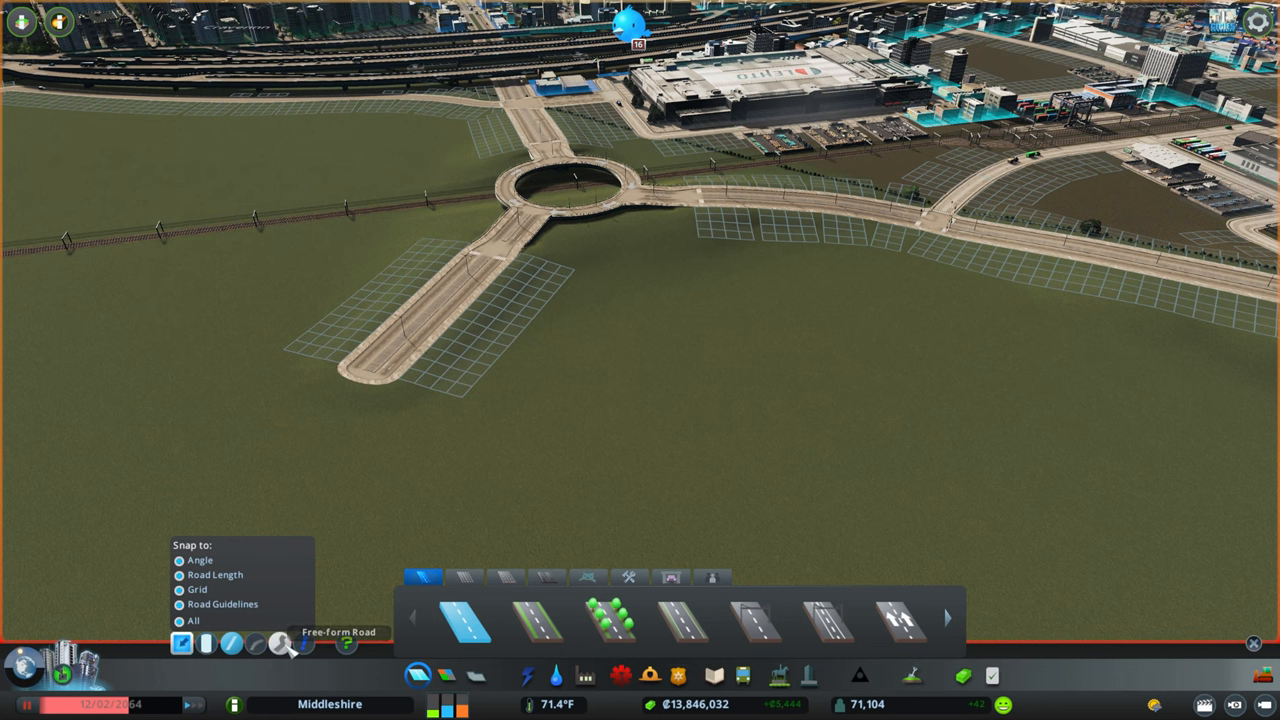
mouse_move(232, 643)
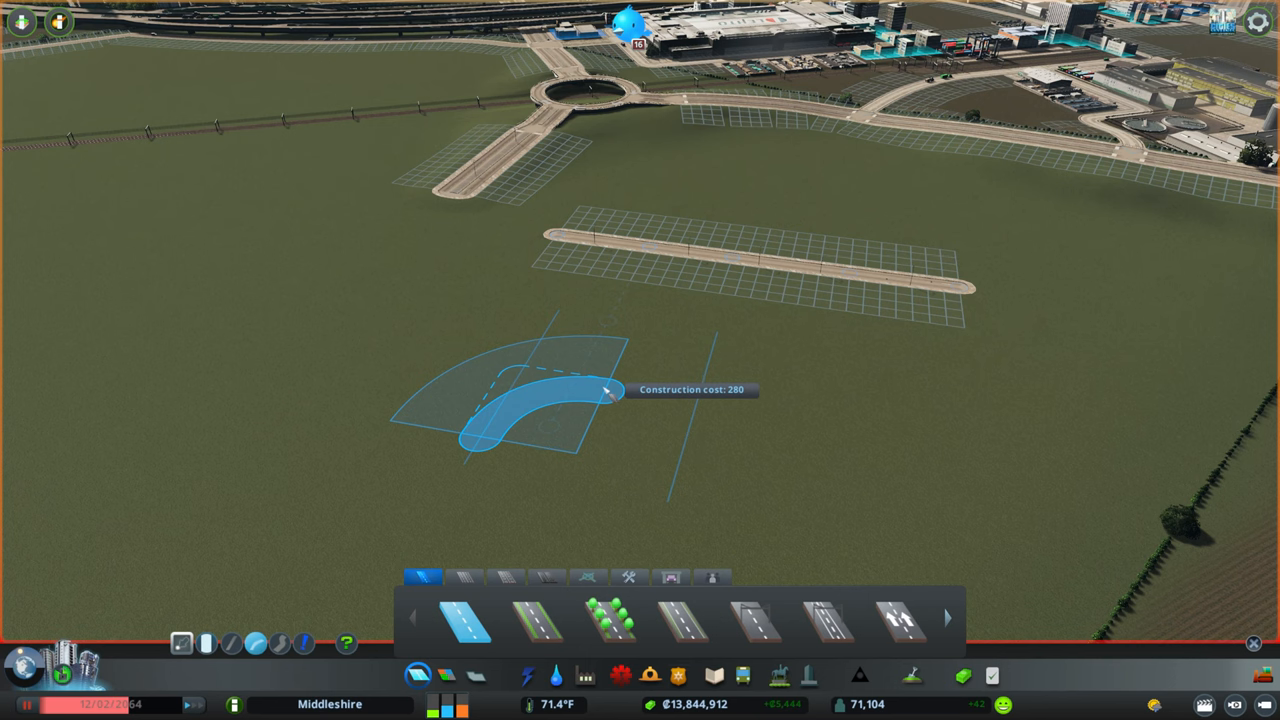
Finish a short curved road segment on the open field below the roundabout
click(595, 393)
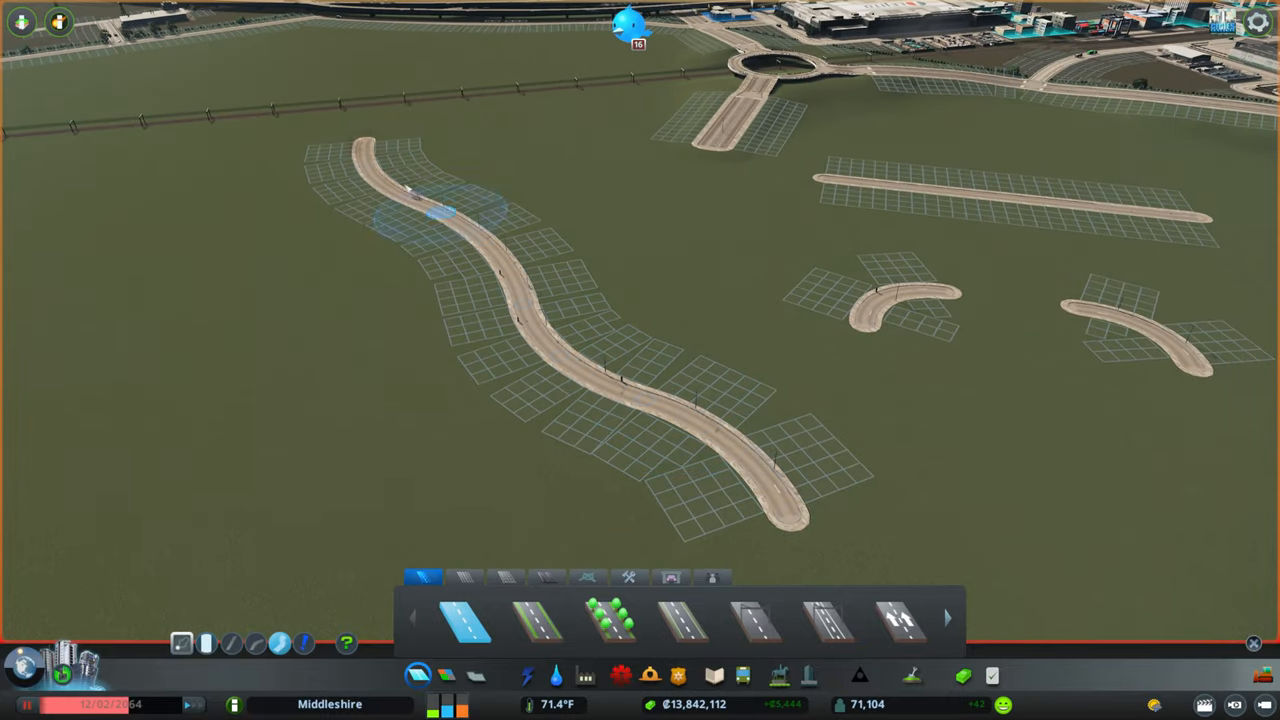
mouse_move(645, 410)
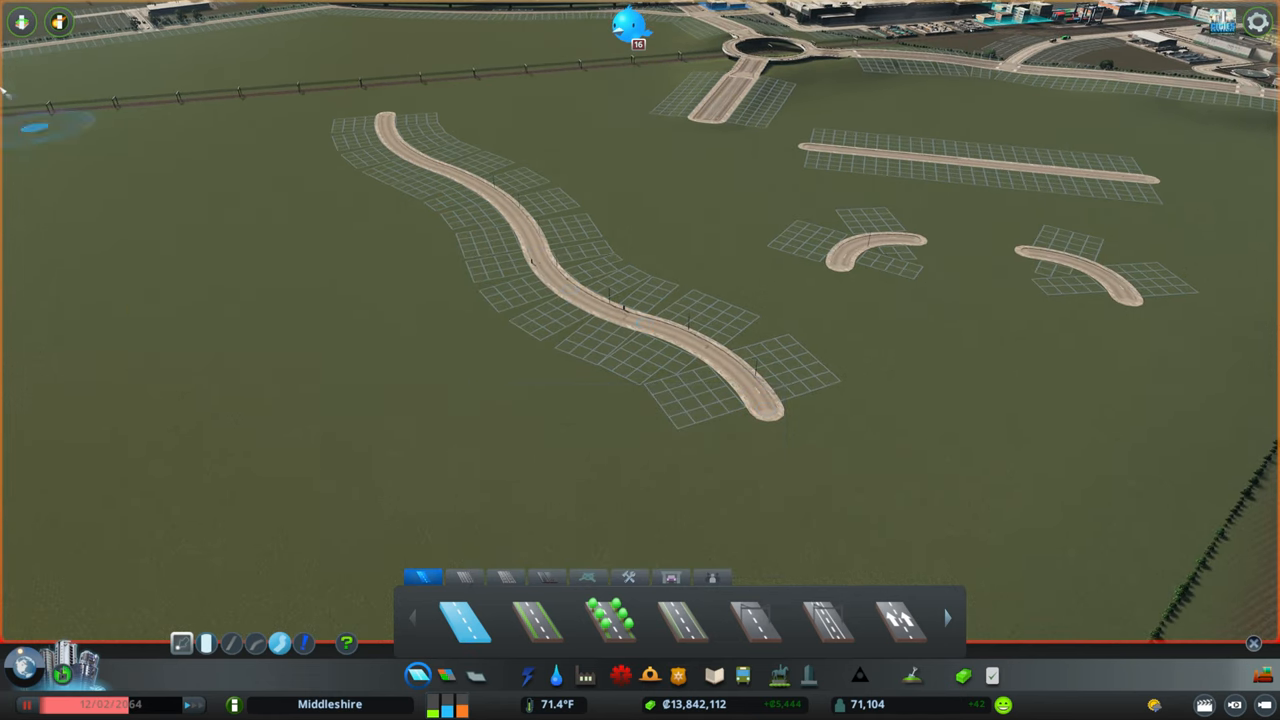
Open the Info Views menu and close it again
click(20, 22)
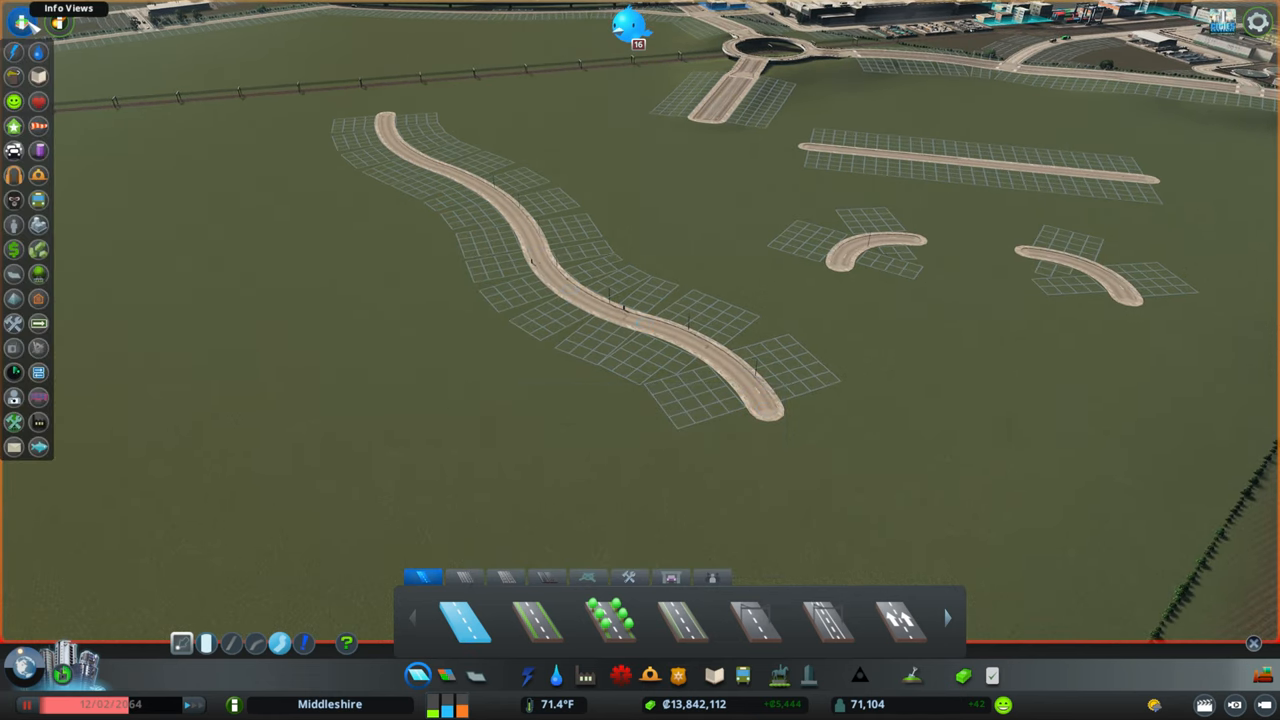
click(15, 299)
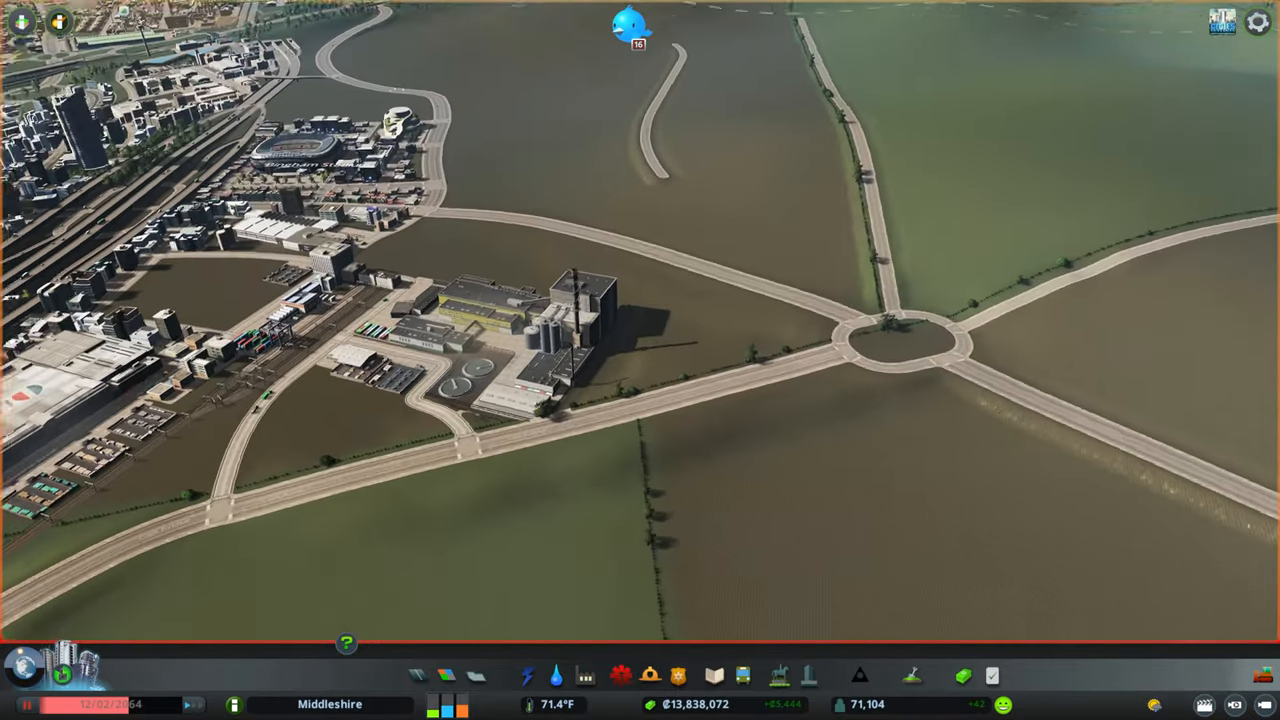
Upgrade the short curved road to a One-Way Road from the Roads panel
click(418, 675)
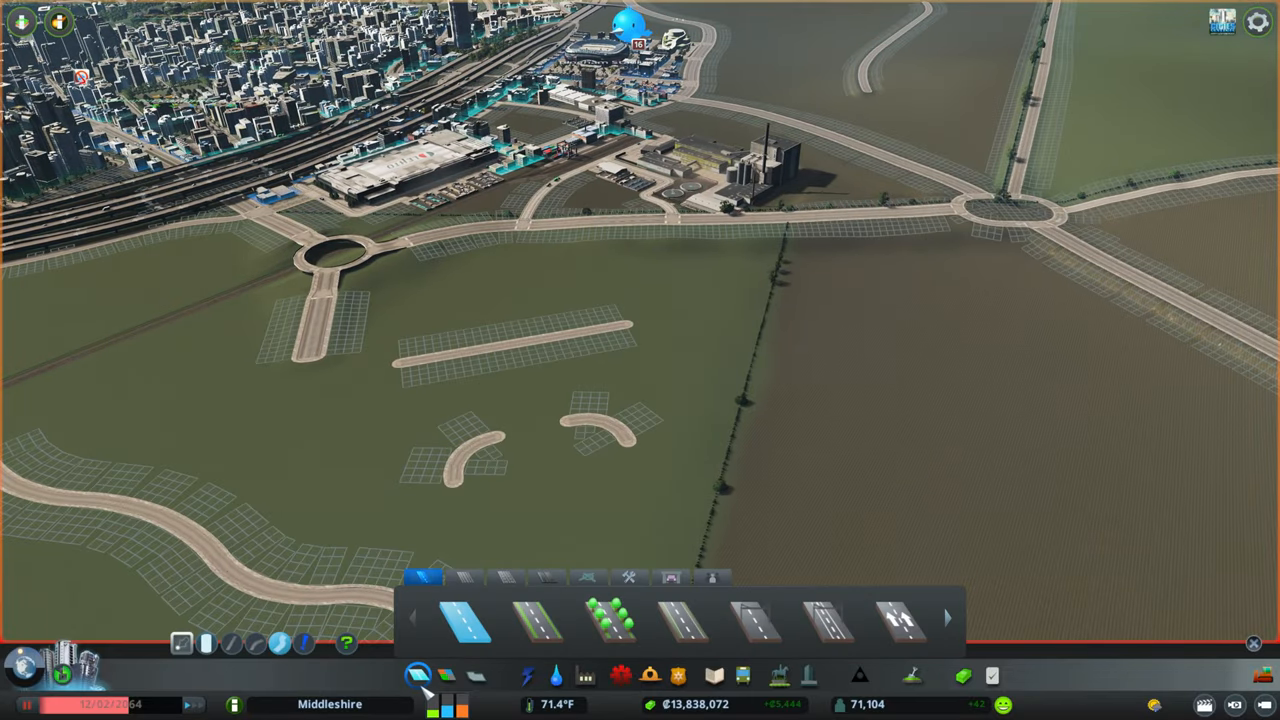
mouse_move(305, 645)
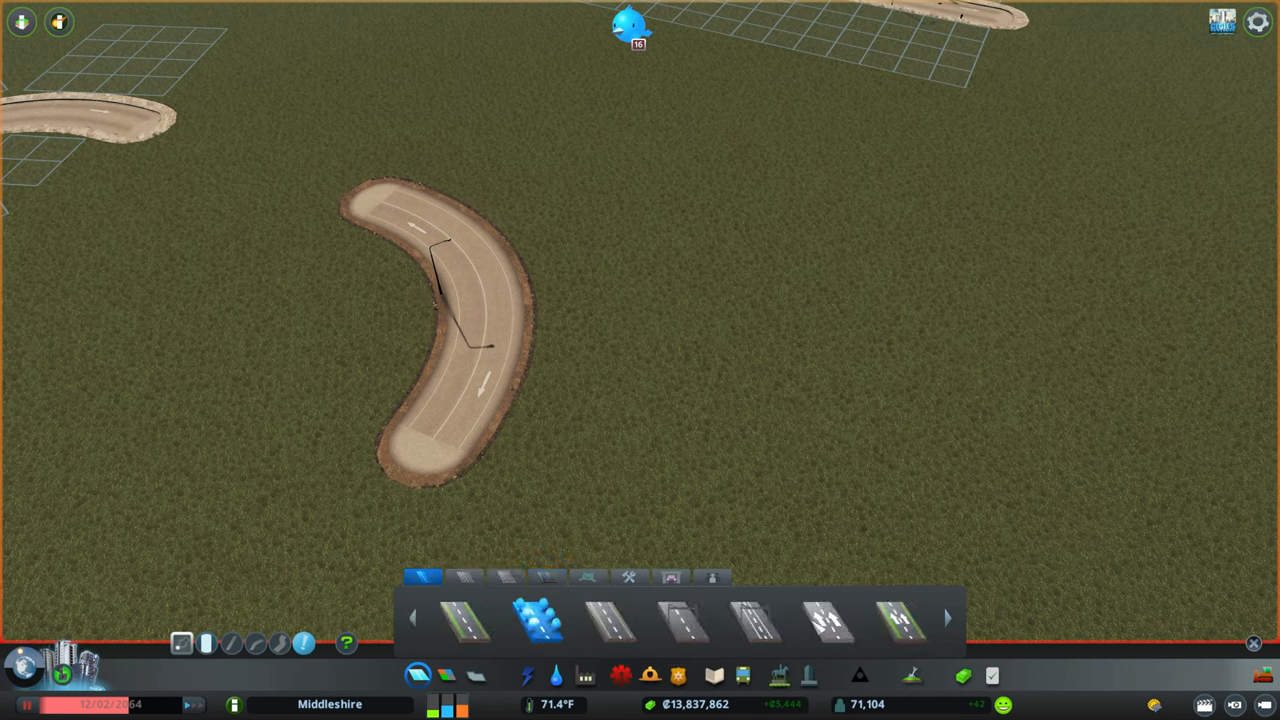
click(825, 620)
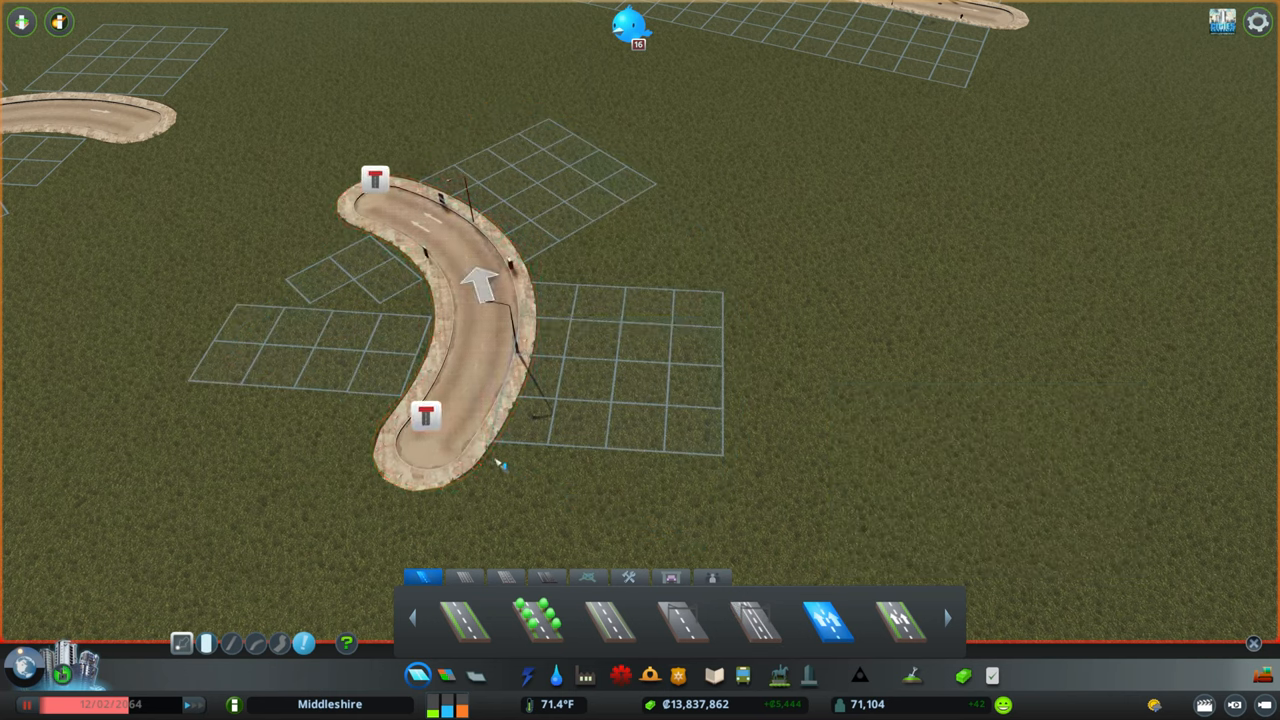
mouse_move(585, 370)
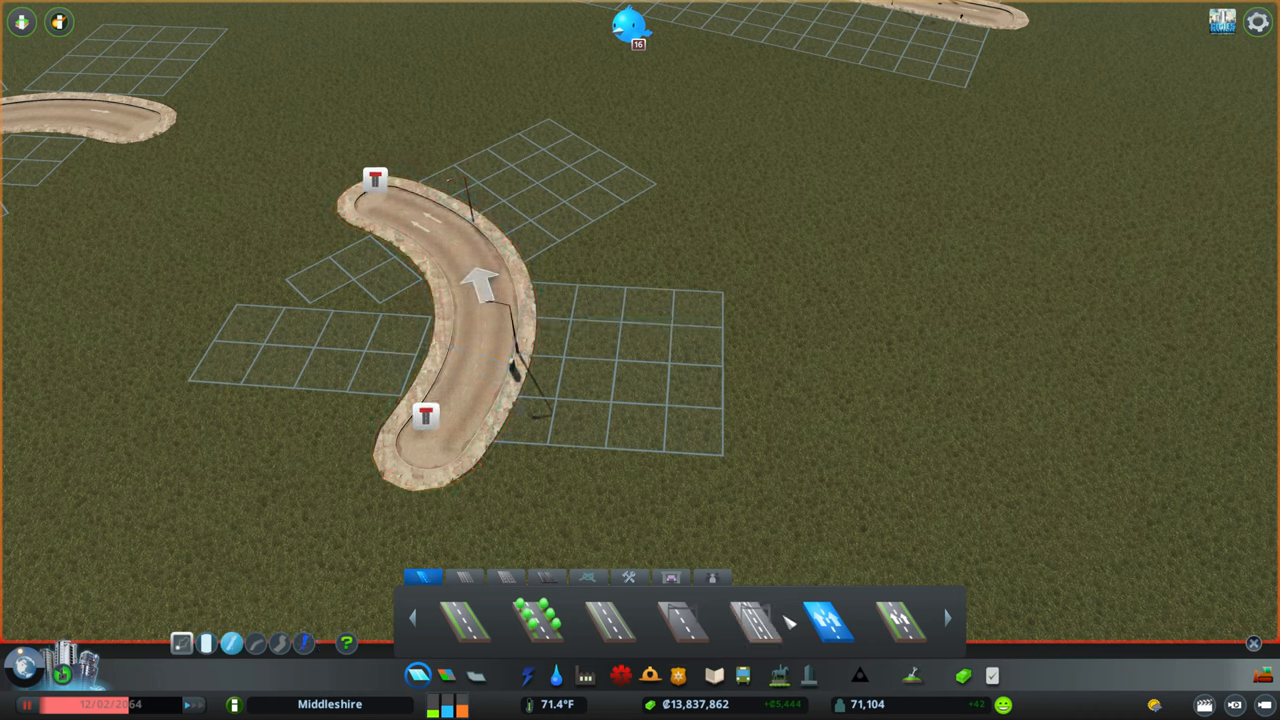
Draw raised two-lane road loops in the open field
click(465, 618)
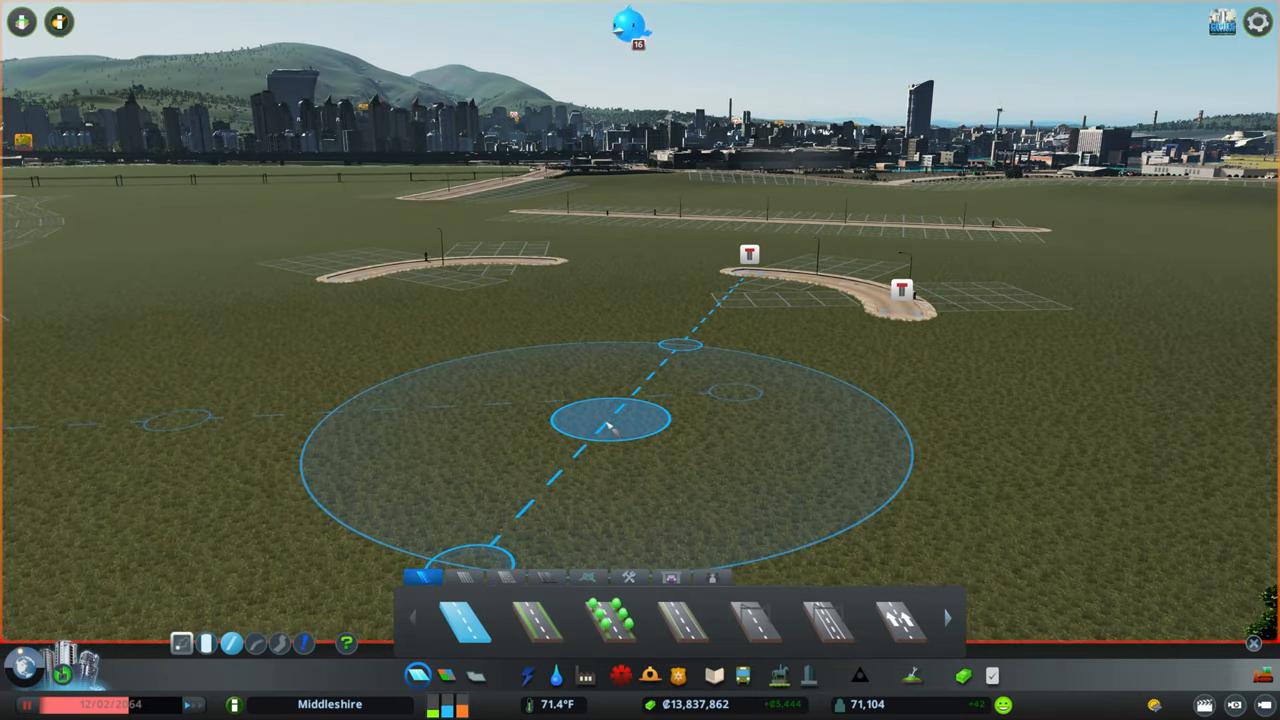
click(610, 425)
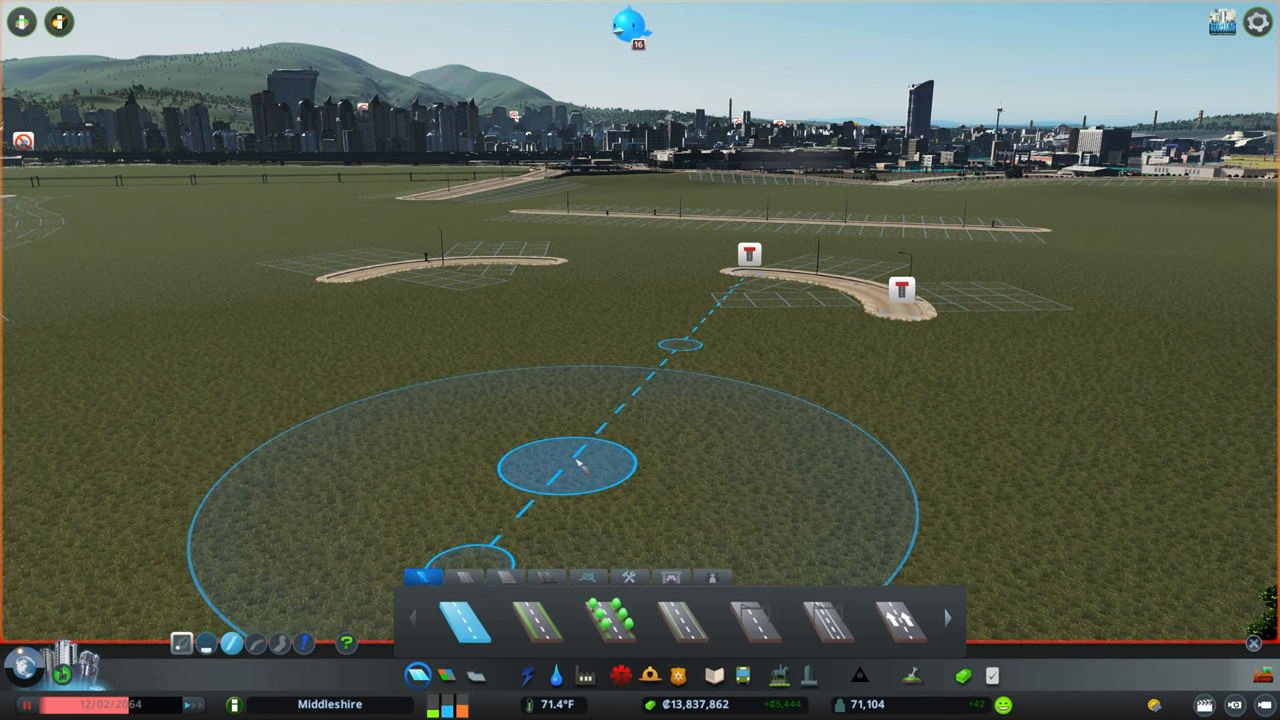
click(570, 465)
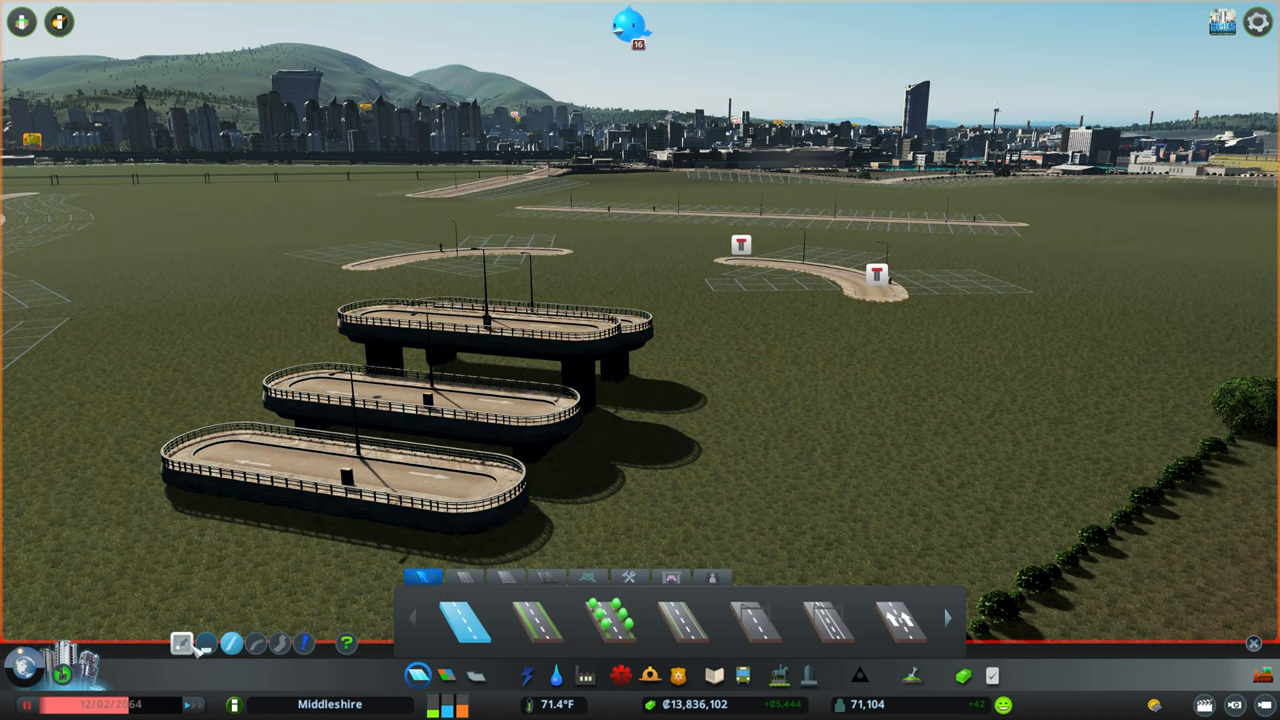
mouse_move(210, 645)
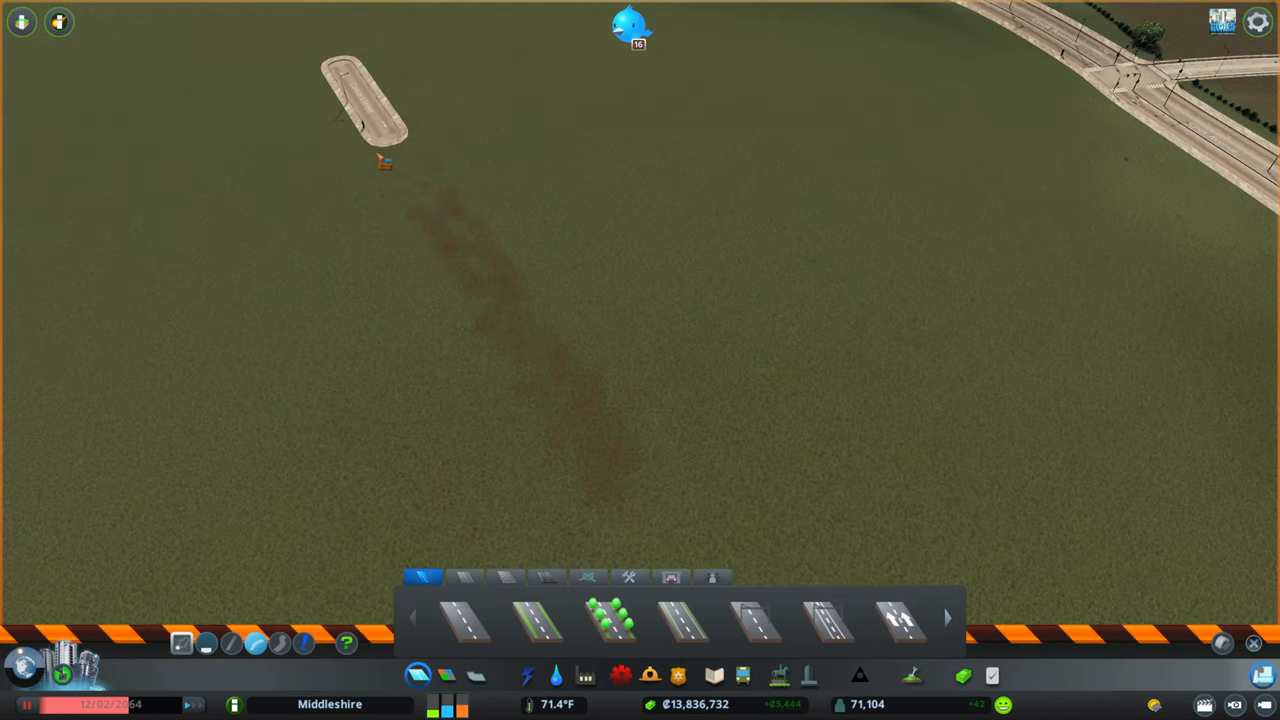
Bulldoze a leftover loop section, then lay out the roundabout curve and a wider road
click(897, 618)
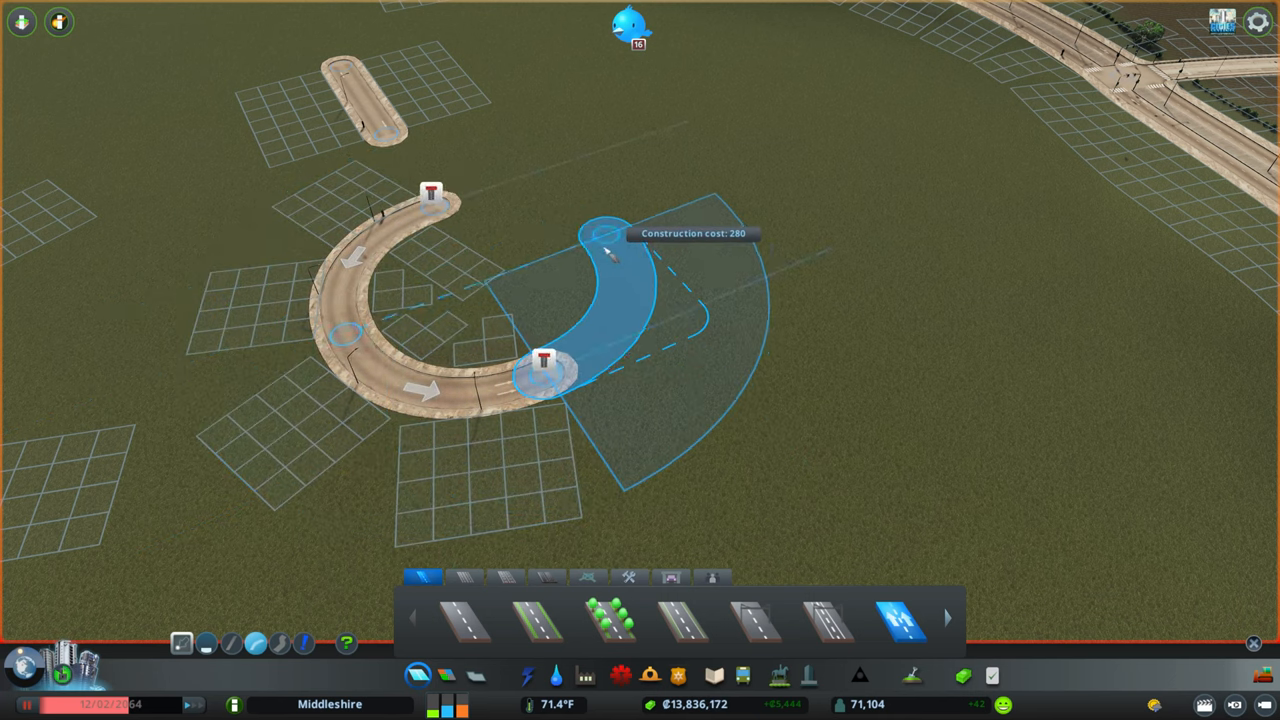
click(610, 250)
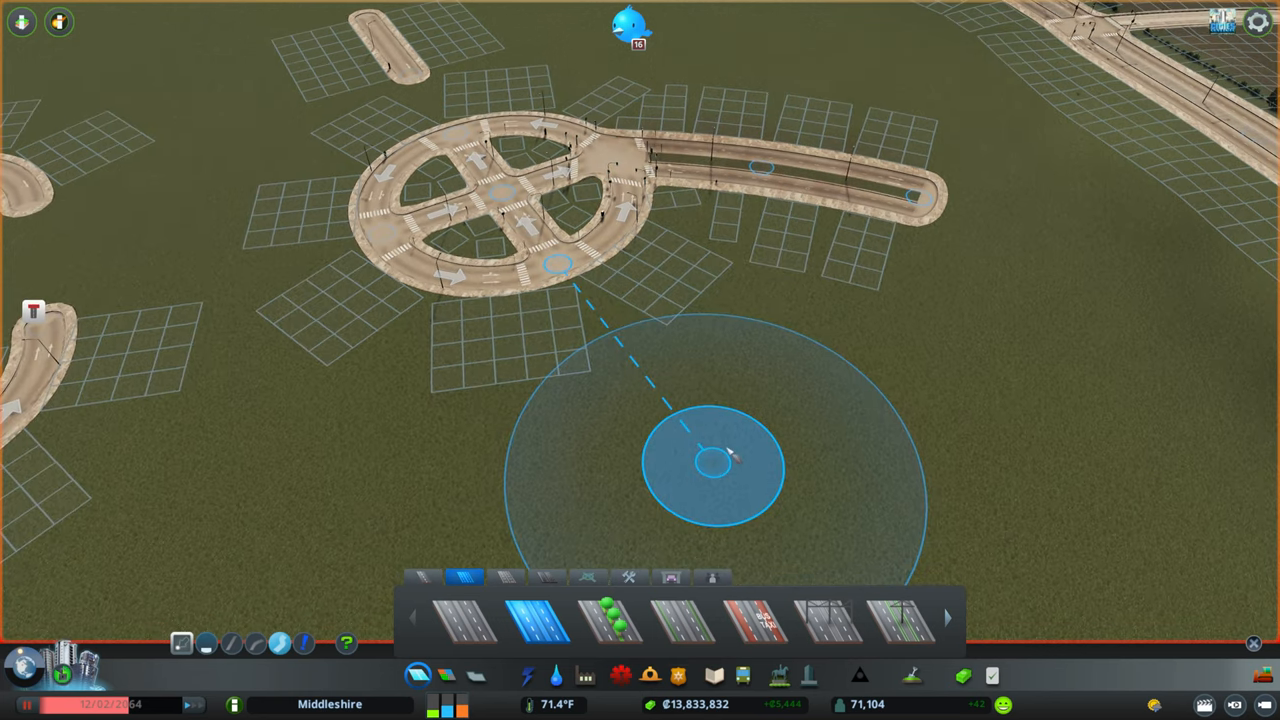
click(712, 462)
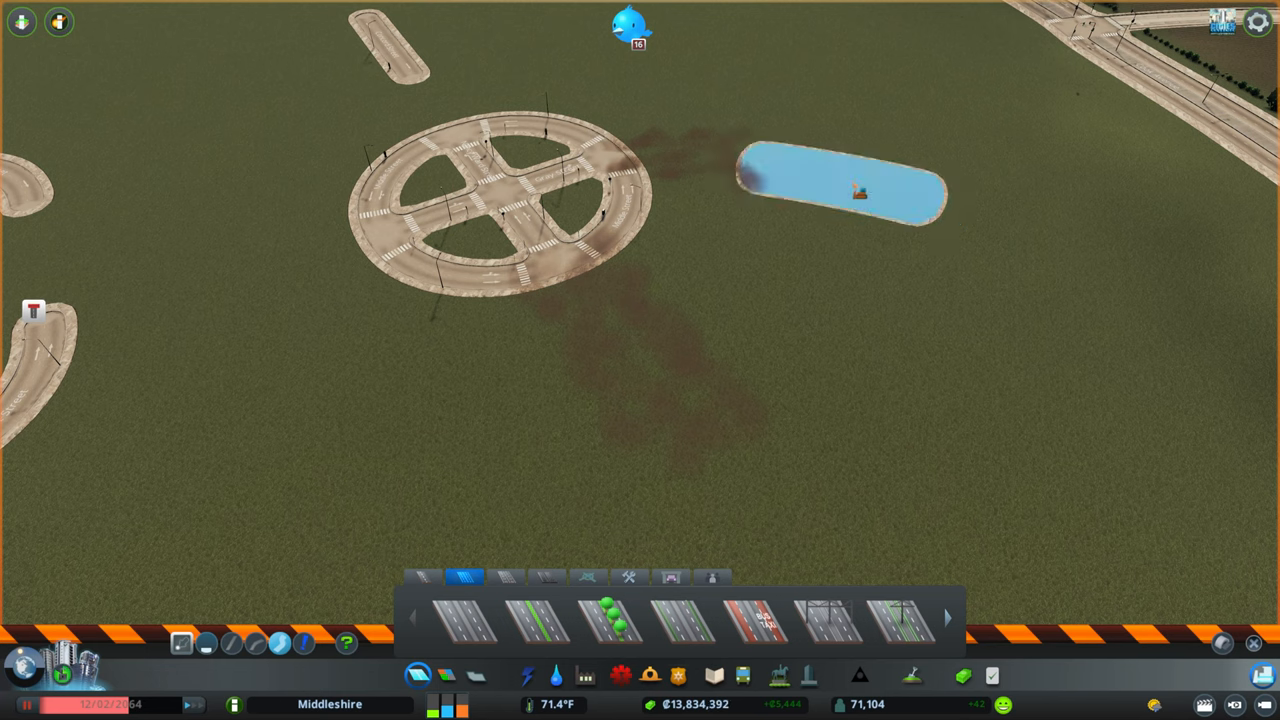
click(542, 620)
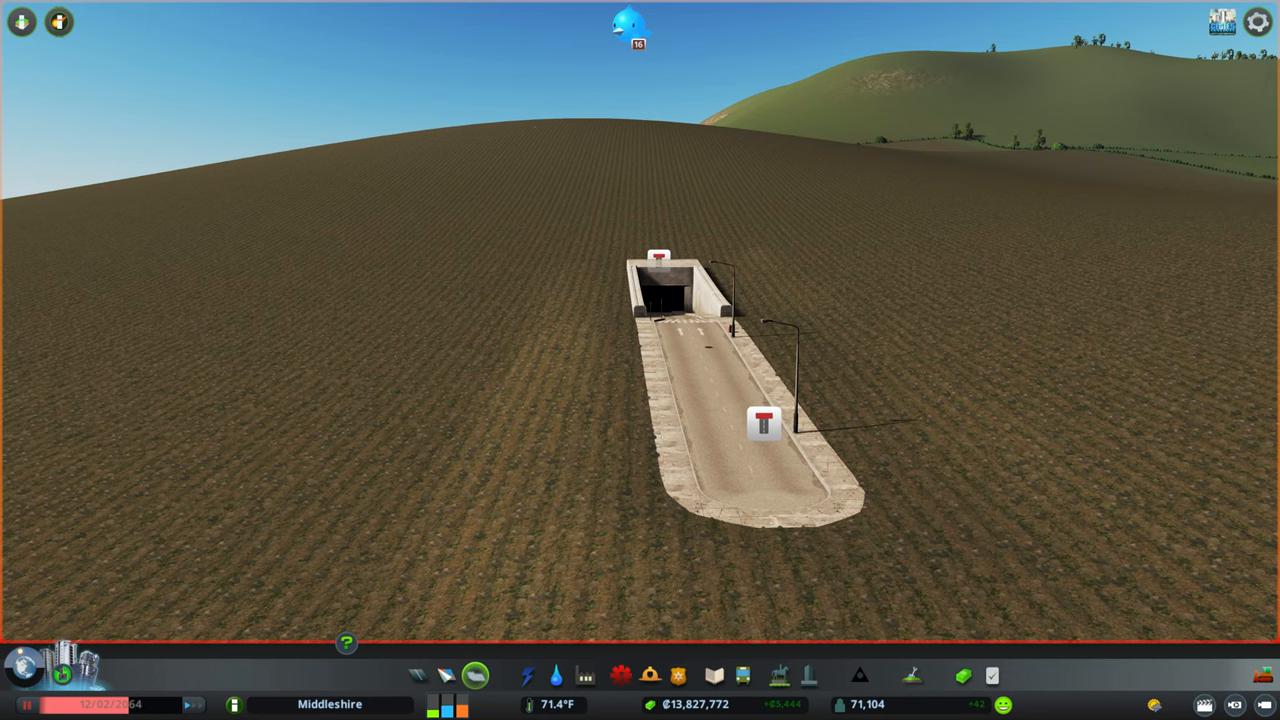
Choose a basic road from the Roads panel for the tunnel approach
click(446, 675)
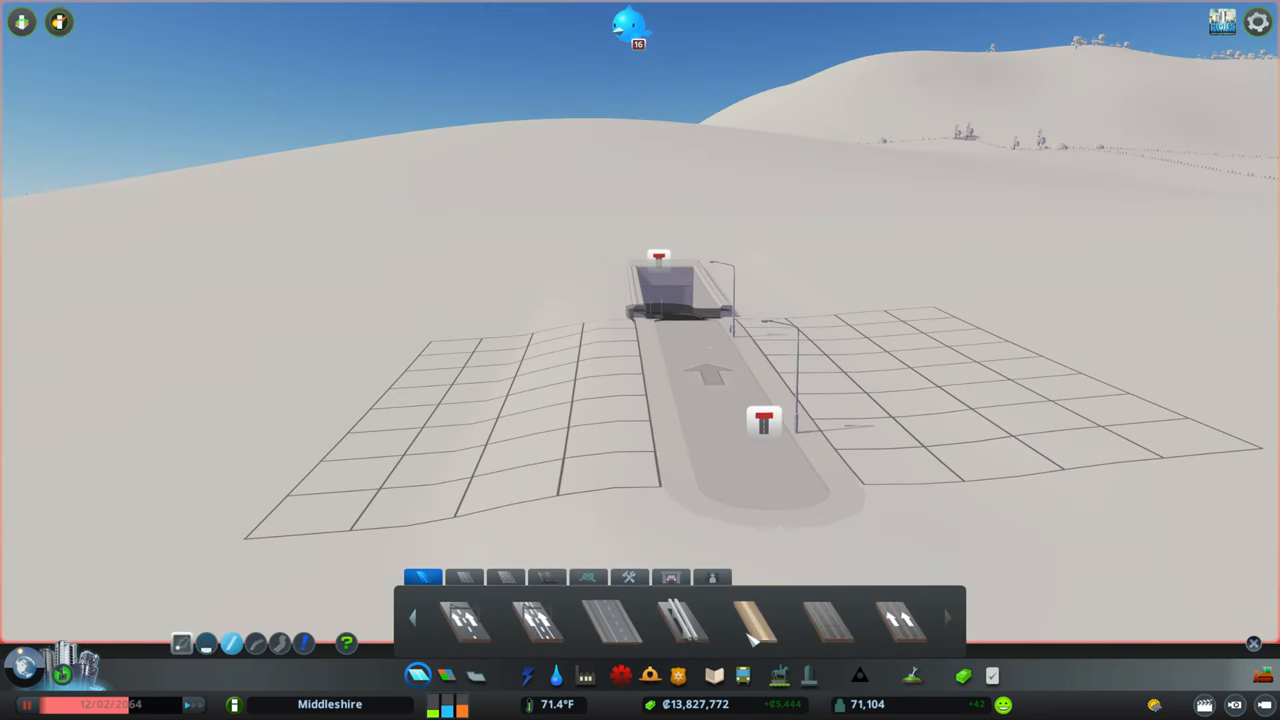
click(755, 620)
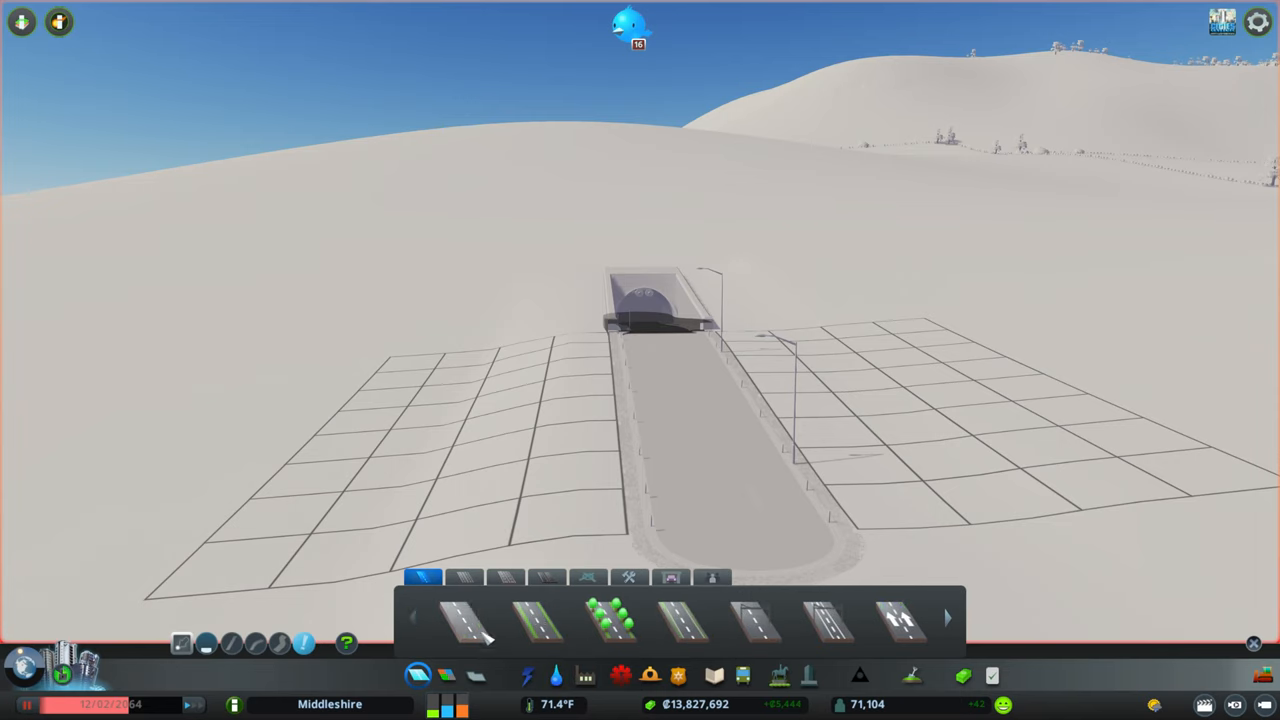
click(463, 618)
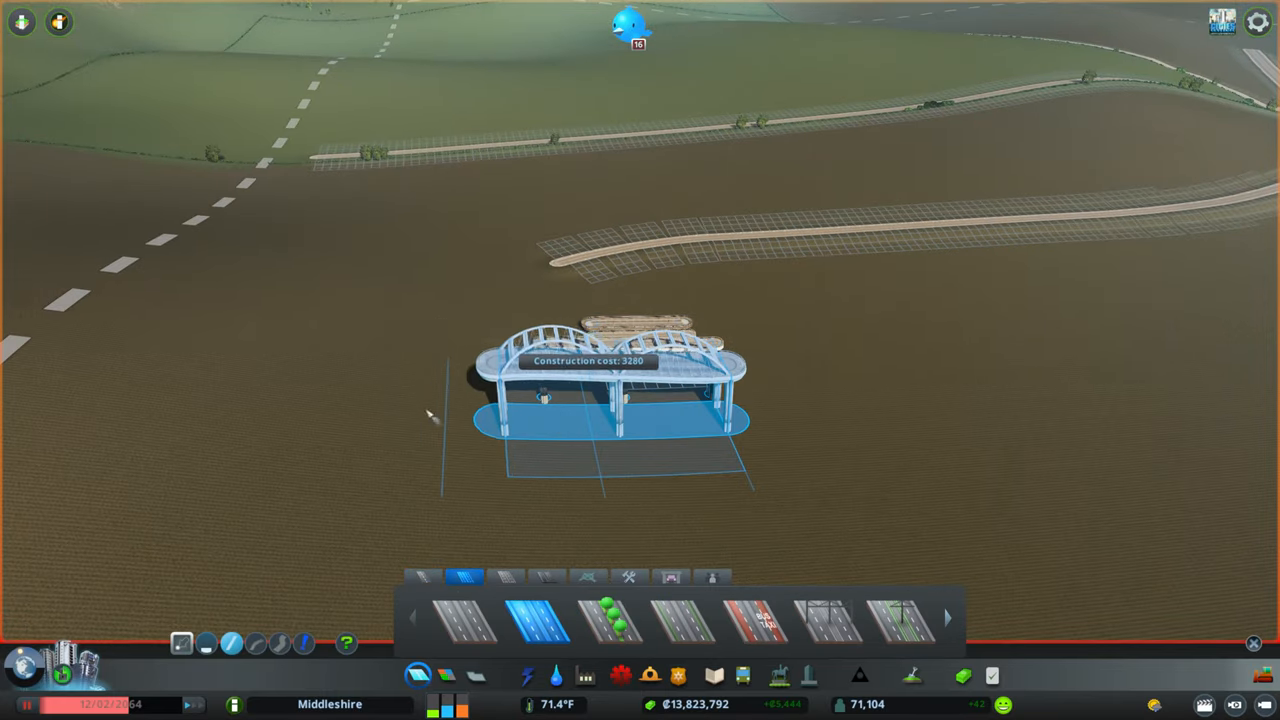
Place the arched bridge road section on the flat brown terrain
click(610, 400)
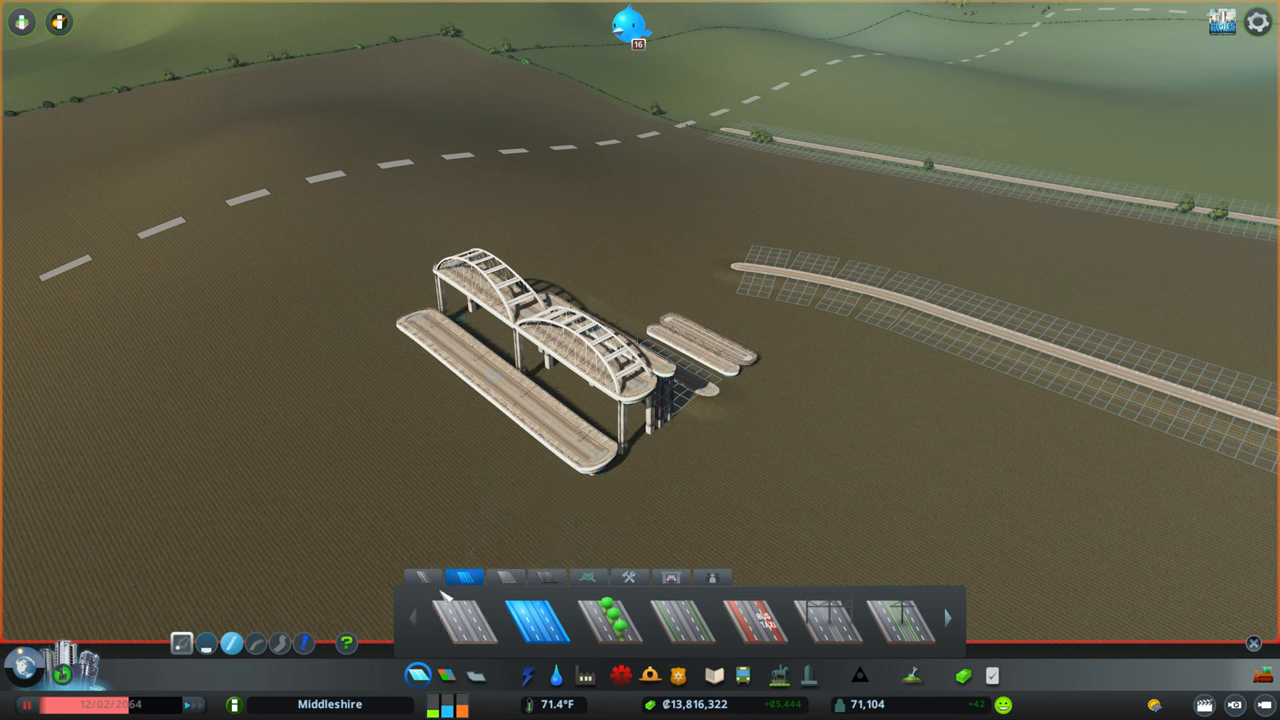
mouse_move(428, 580)
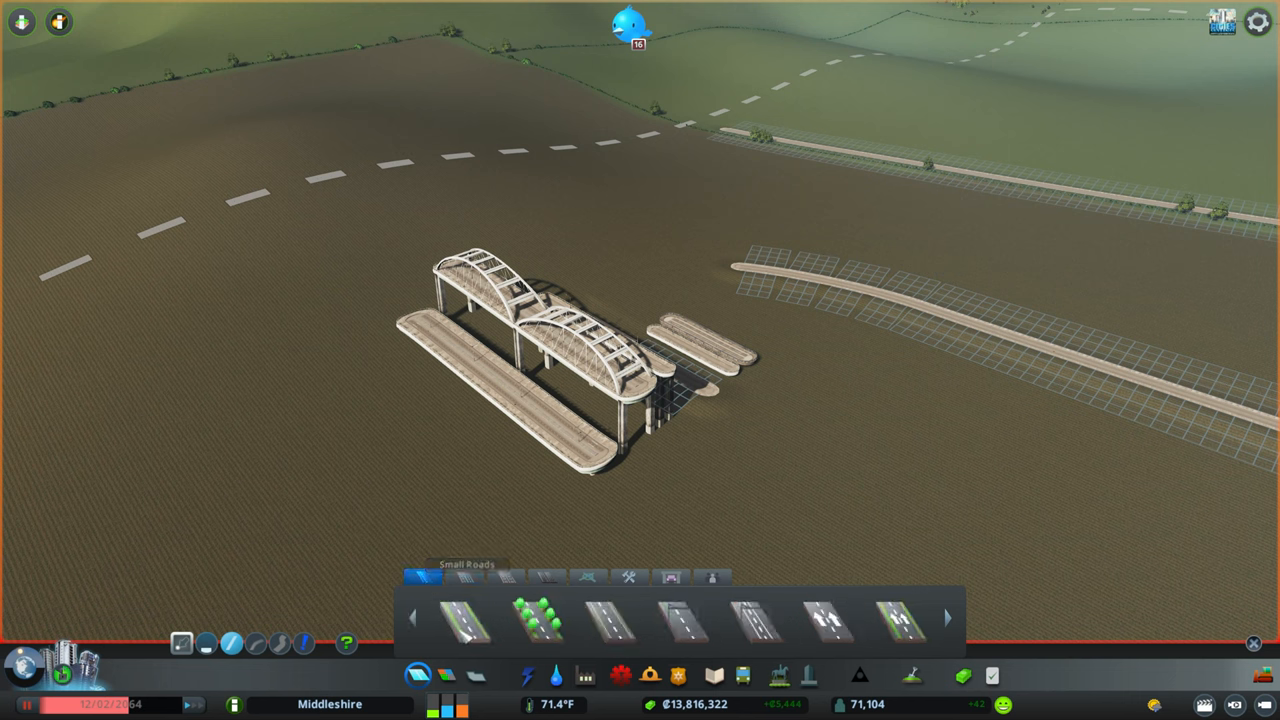
Switch the Roads panel to the Small Roads tab
click(509, 578)
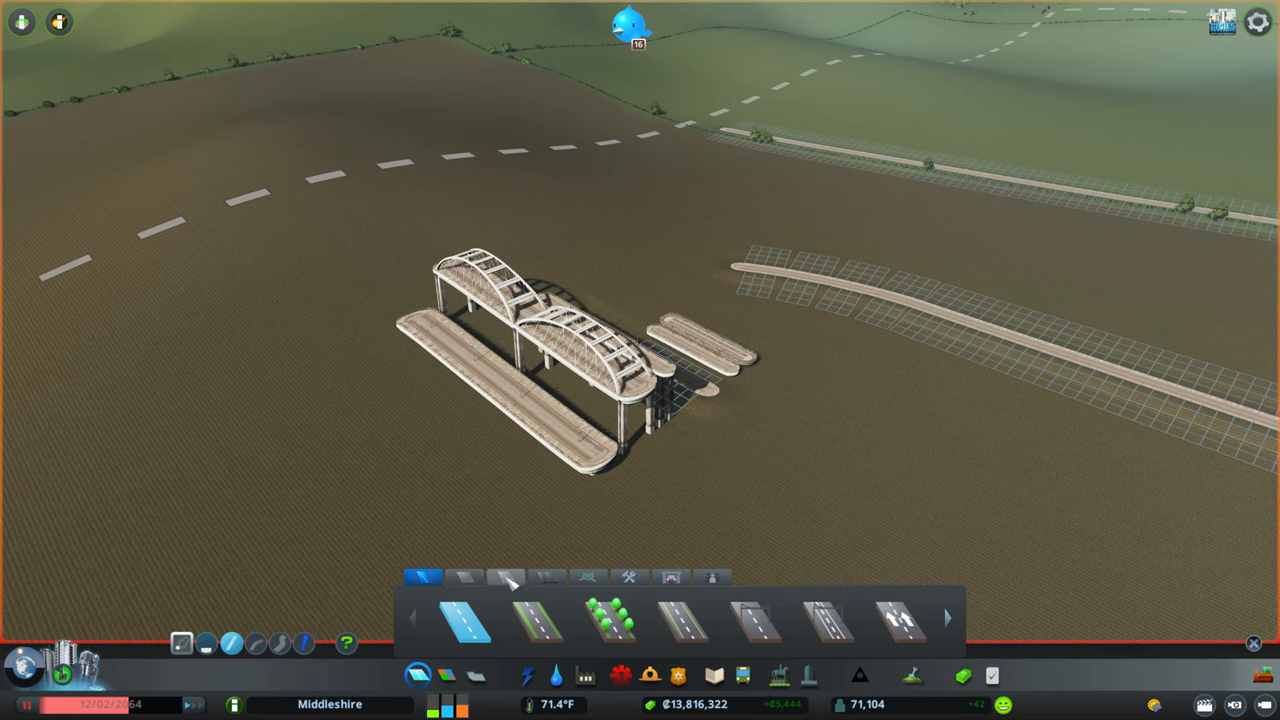
mouse_move(548, 580)
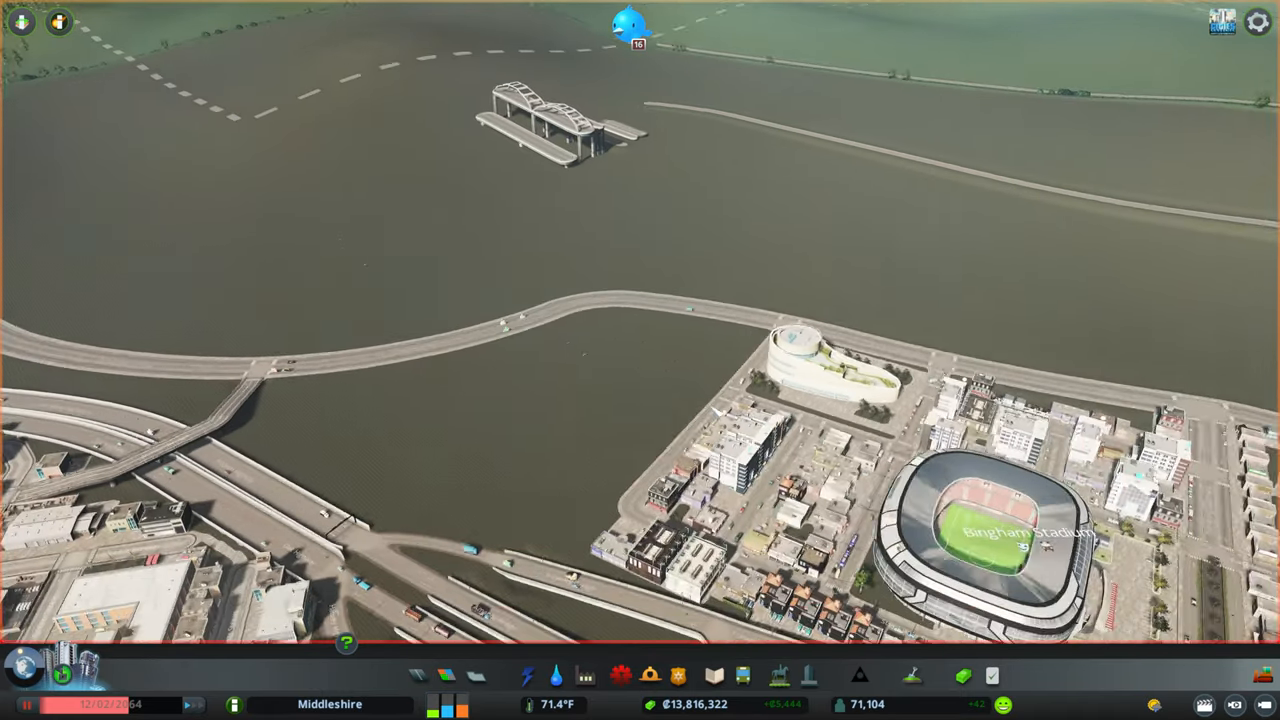
scroll(down, 3)
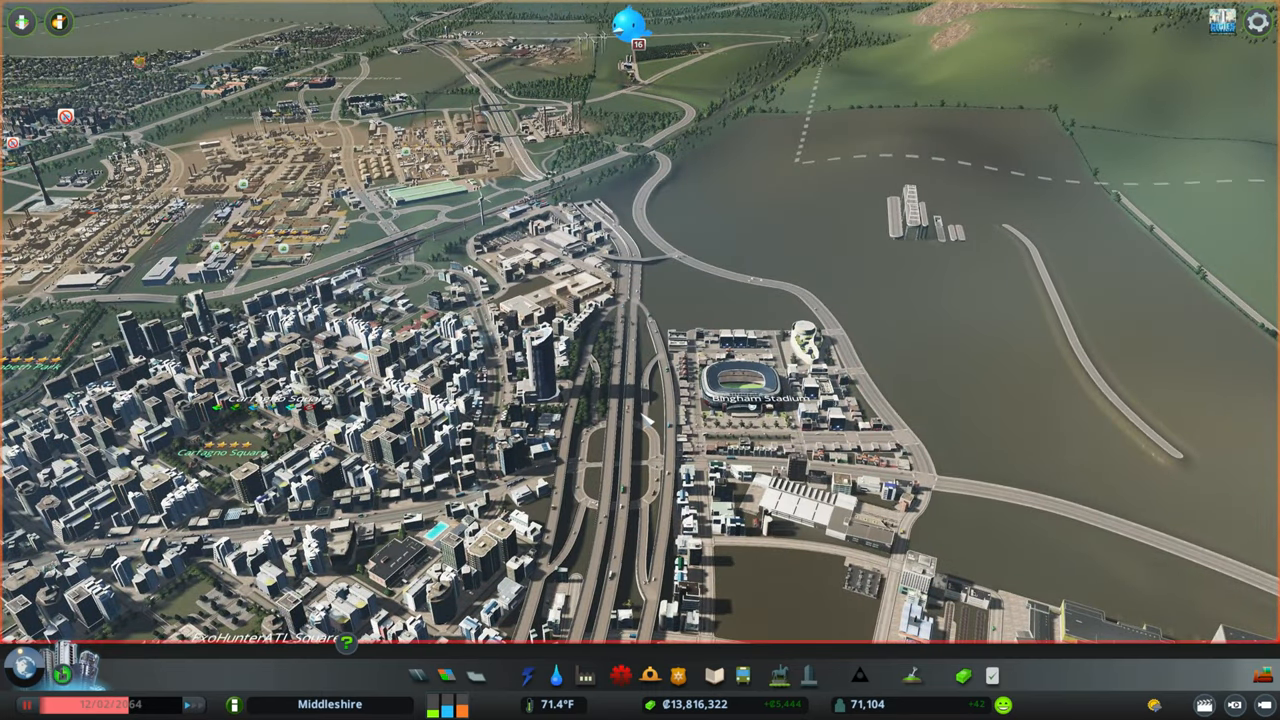
mouse_move(647, 420)
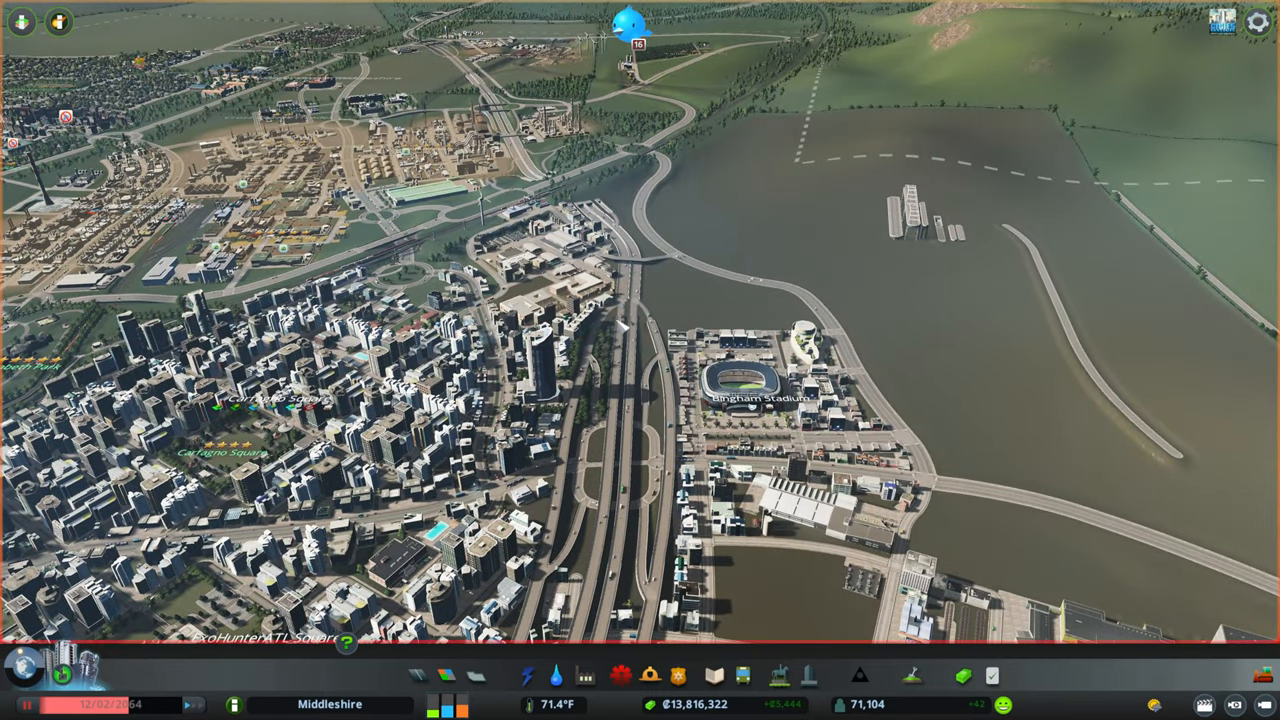
mouse_move(630, 460)
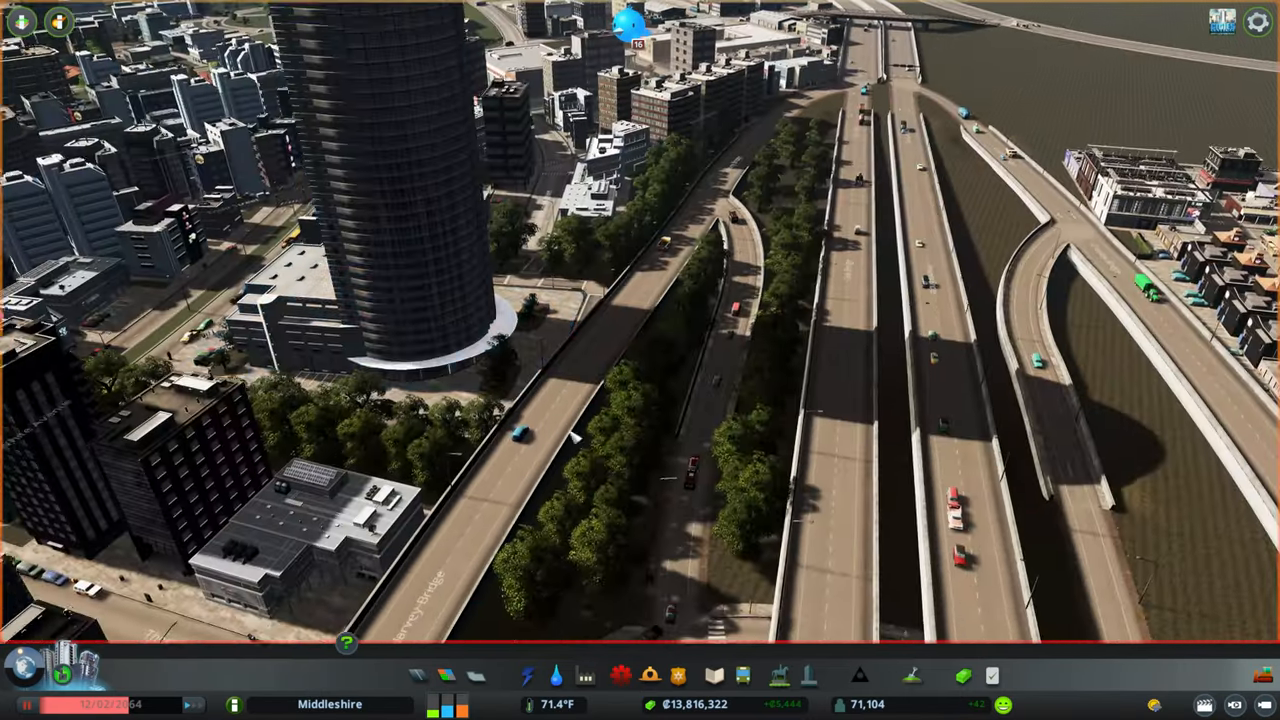
scroll(down, 3)
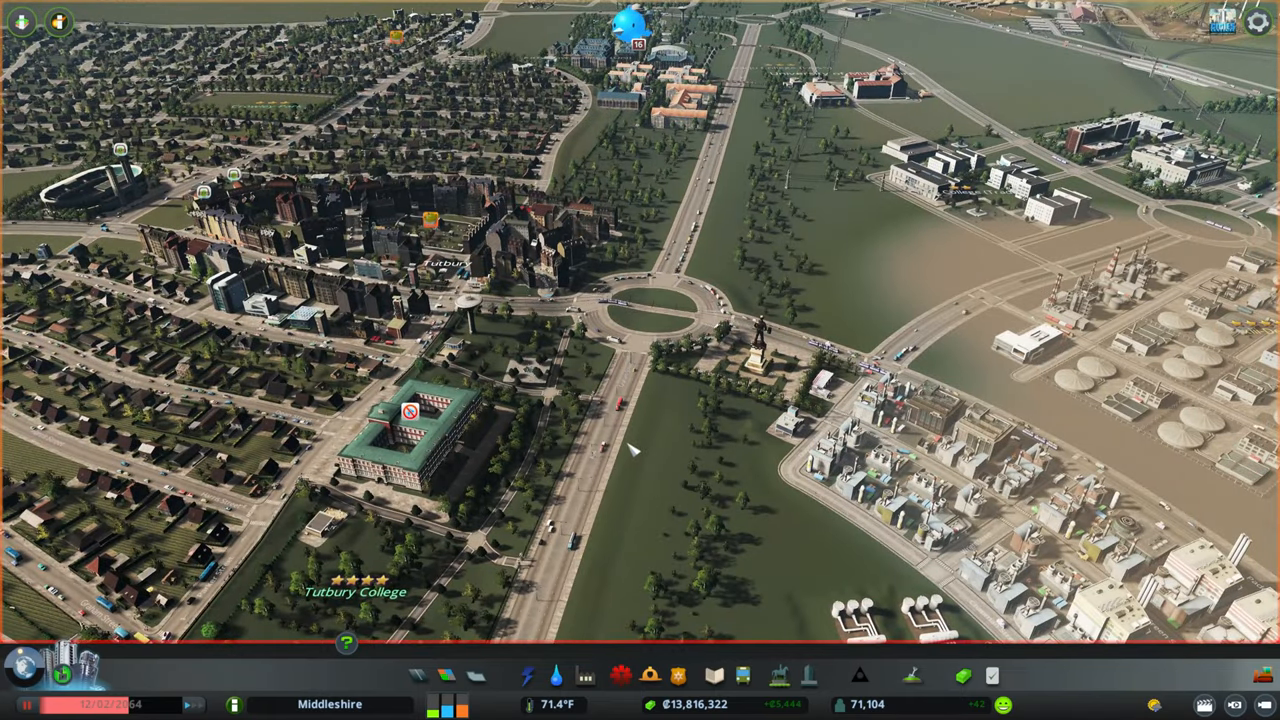
scroll(down, 3)
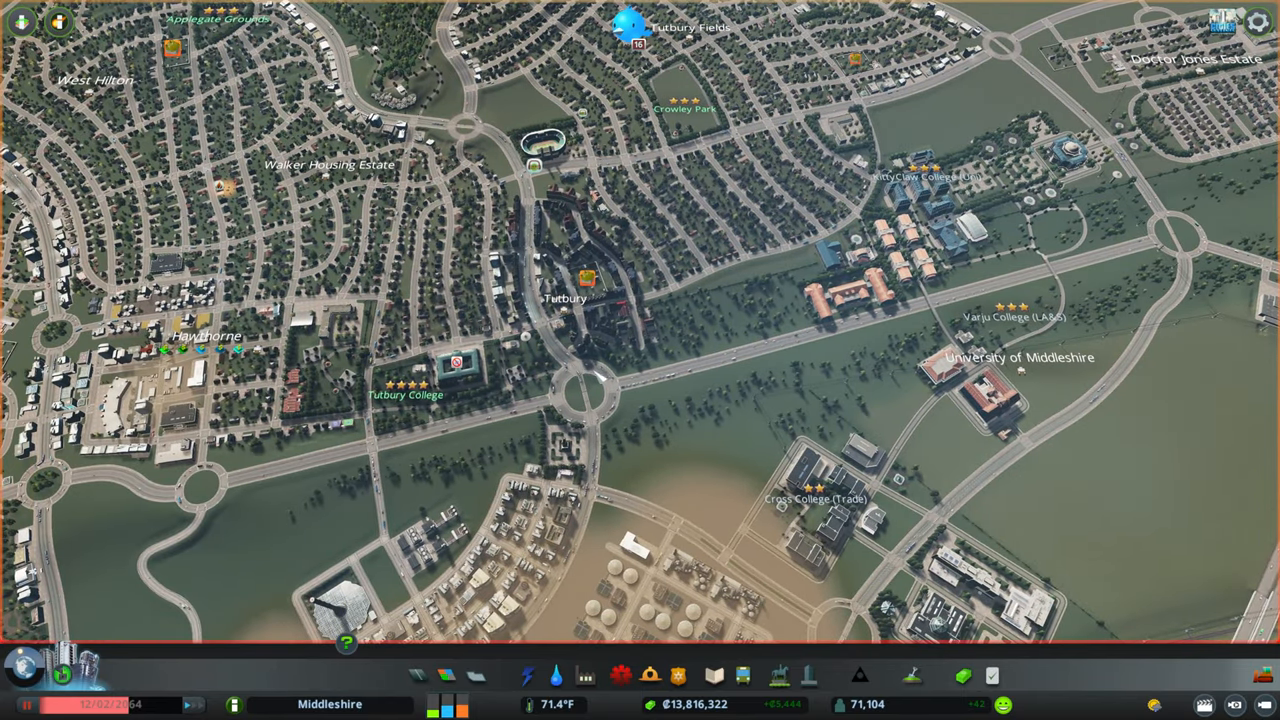
click(446, 675)
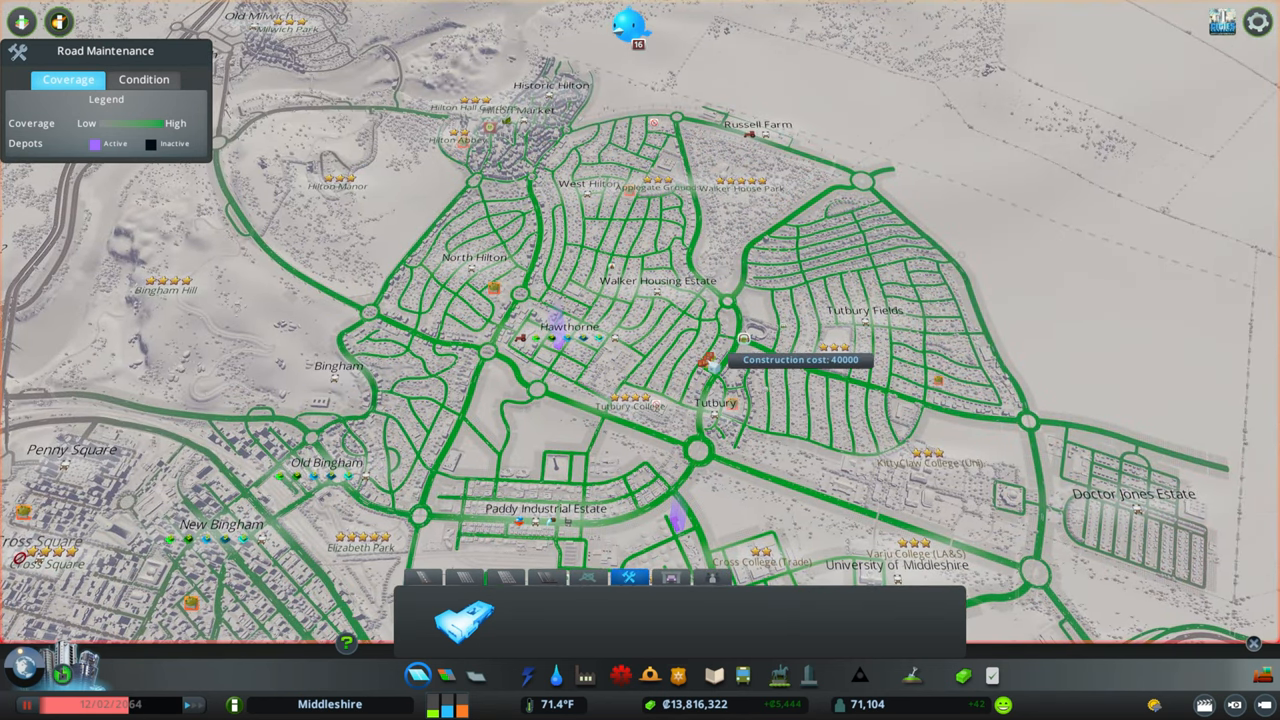
Close the Road Maintenance info view to show Middleshire in its normal colours
click(143, 79)
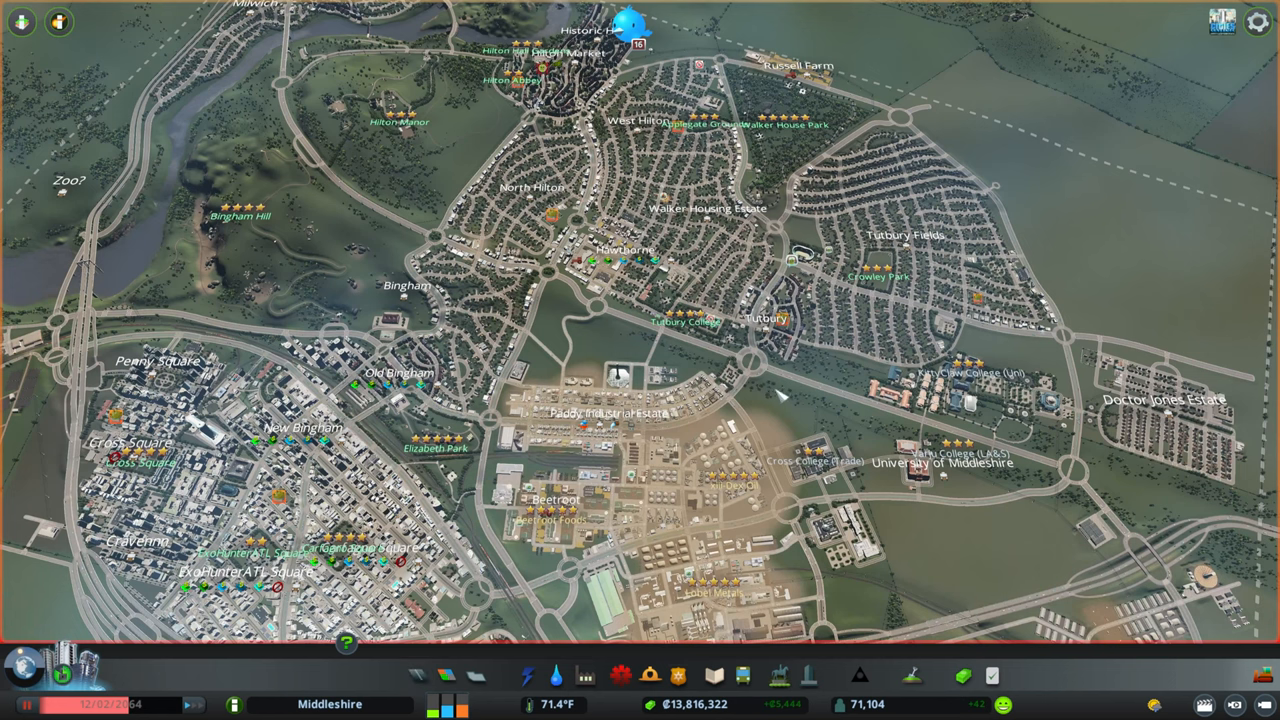
mouse_move(800, 420)
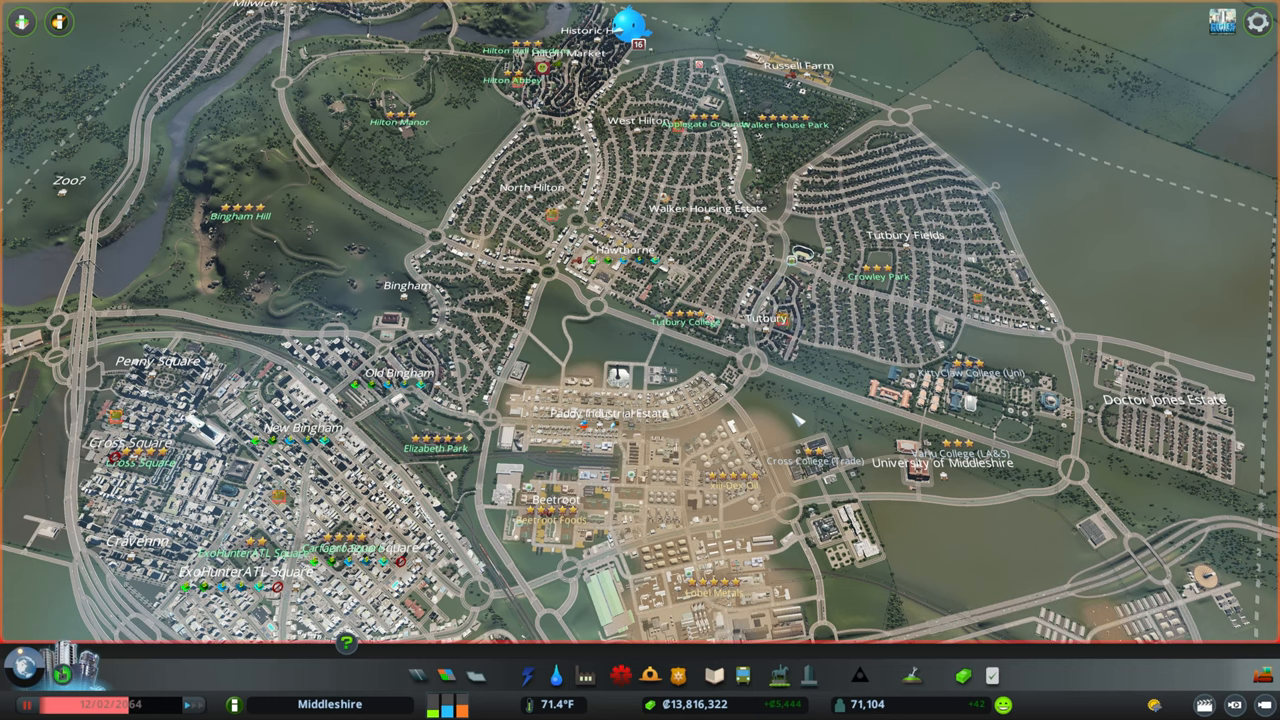
mouse_move(797, 420)
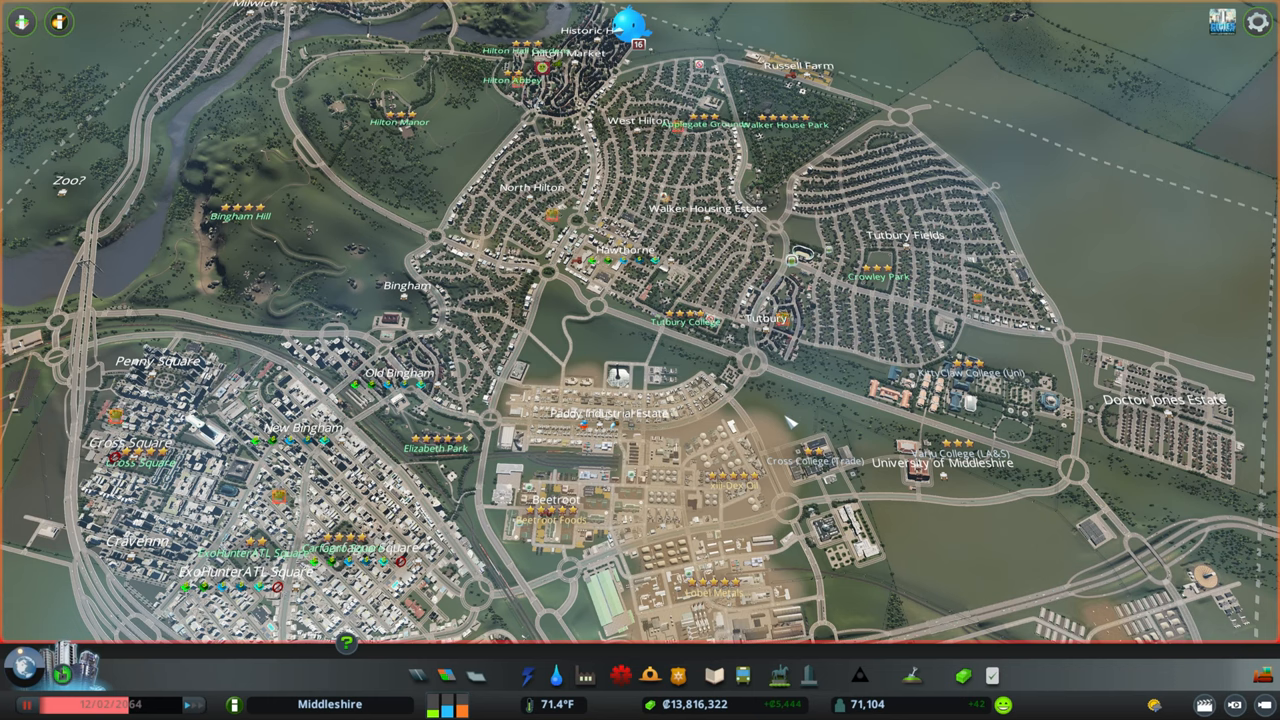